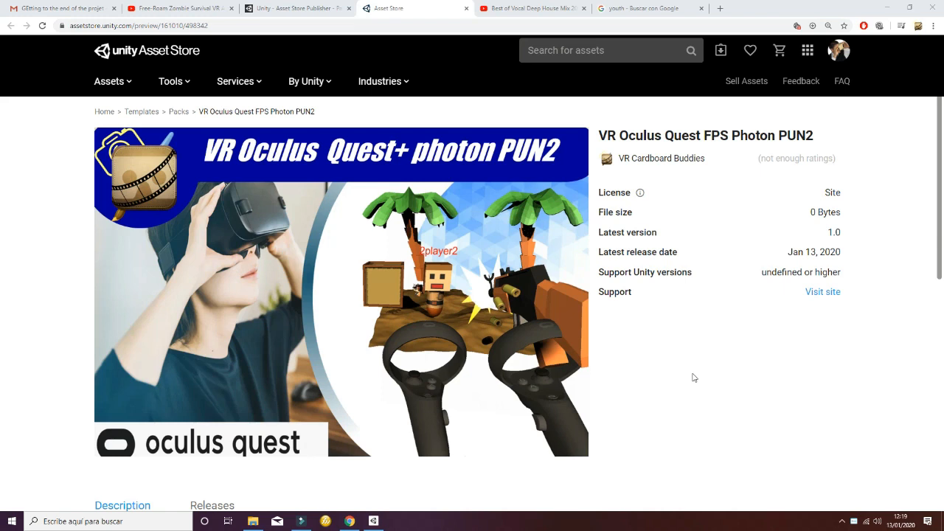
mouse_move(586, 368)
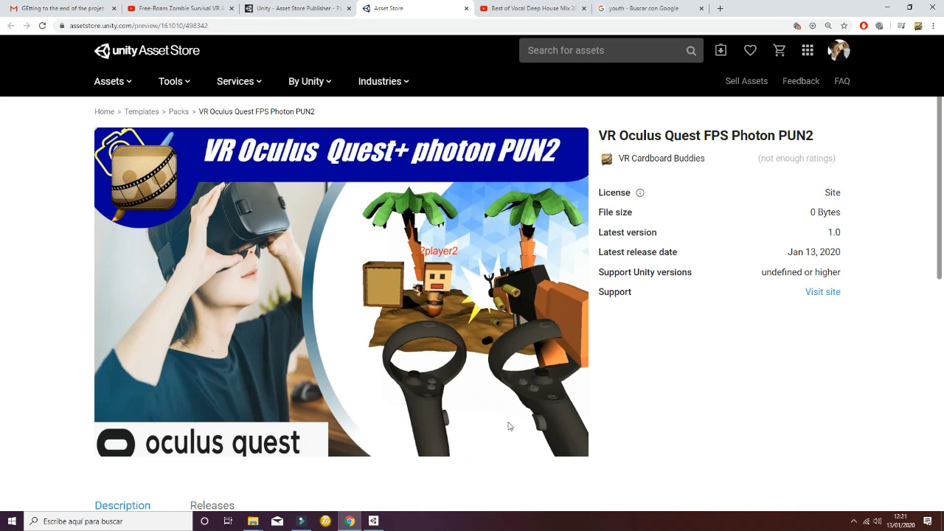
mouse_move(393, 520)
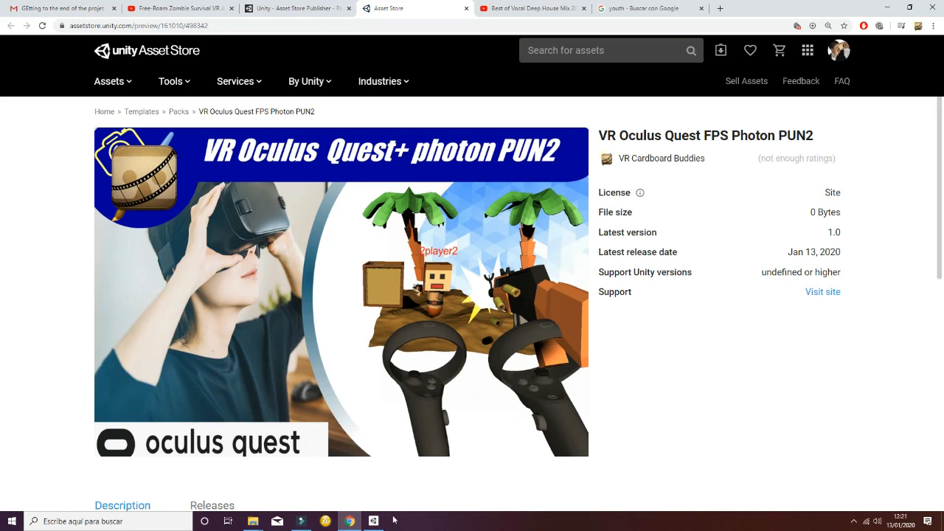
- Create a new 3D project named 'MultiplayerGame' in Unity Hub using Unity 2019.2.3f1
click(373, 521)
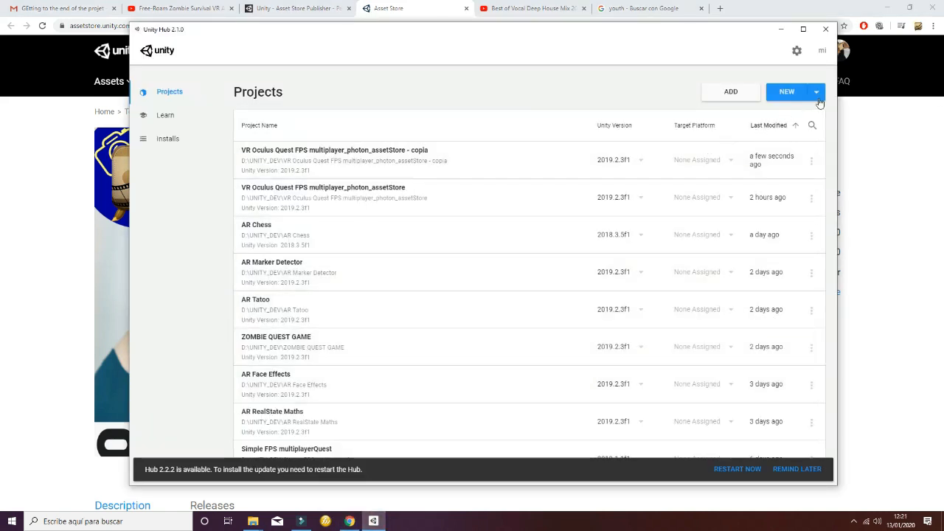
click(816, 91)
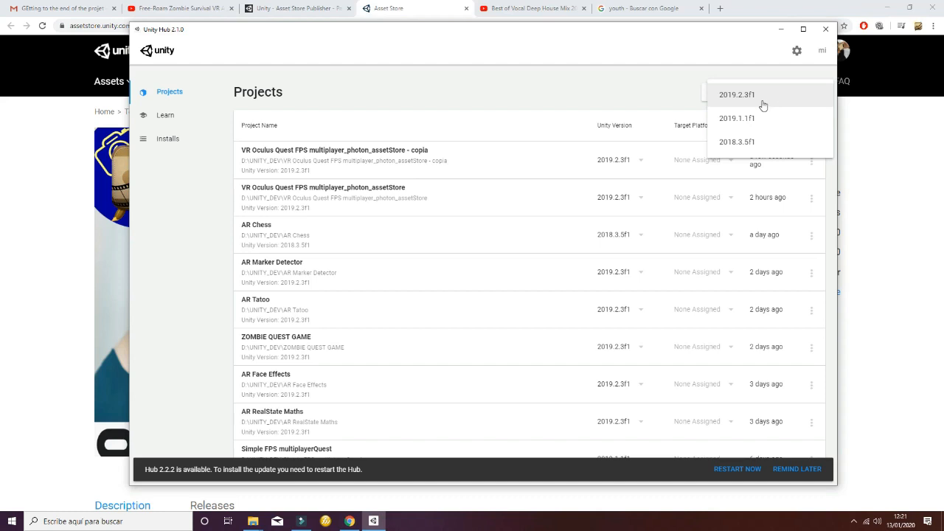
click(736, 95)
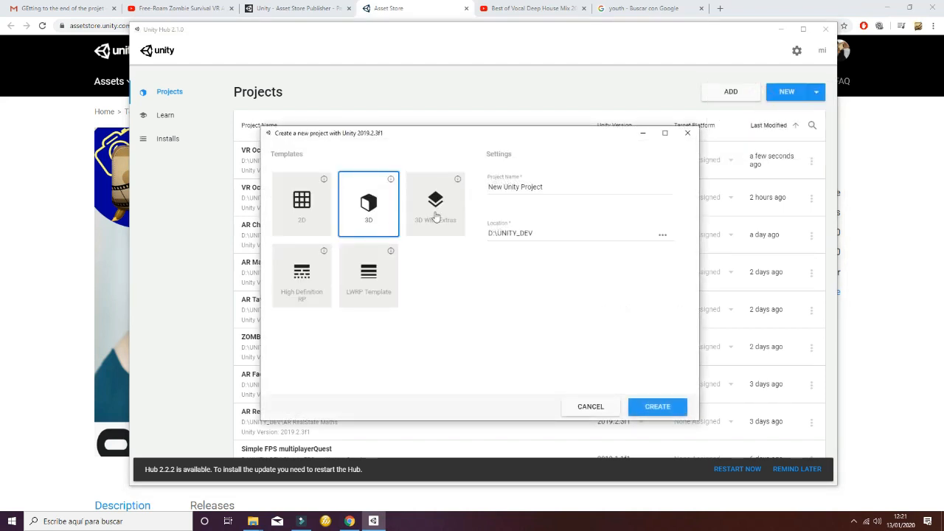
triple_click(514, 187)
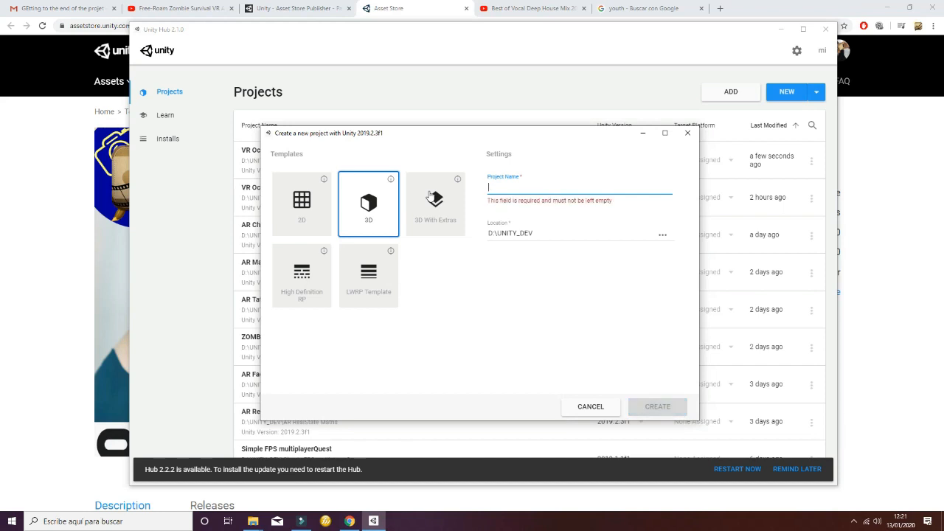
text(Multi)
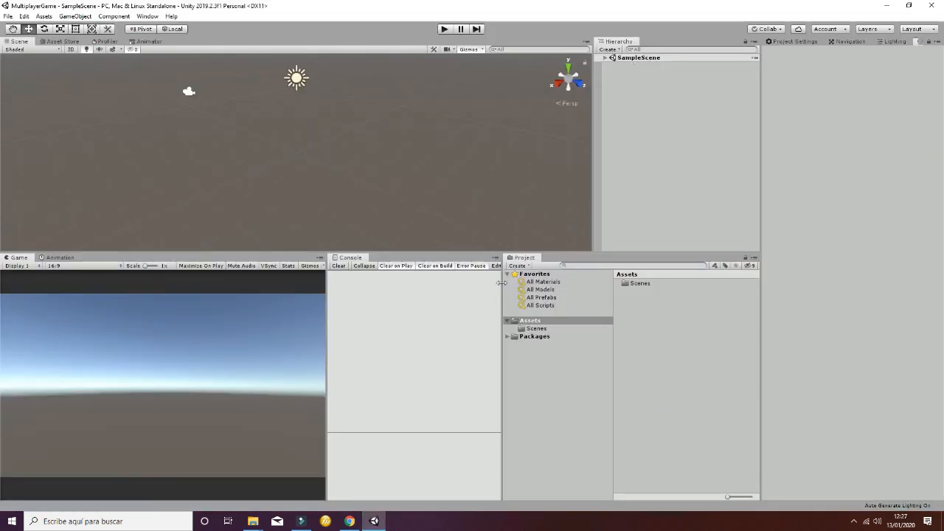
- Switch the project's build target to Android in Build Settings
click(536, 328)
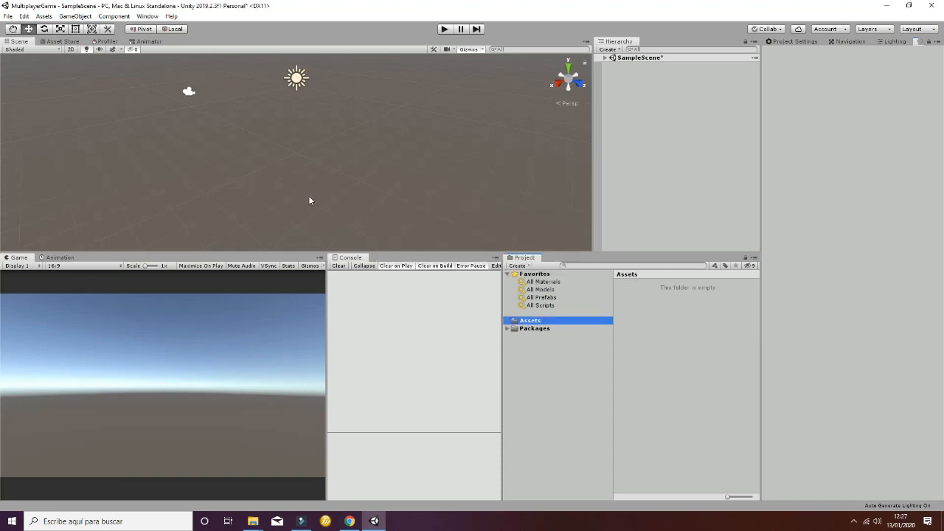
click(8, 16)
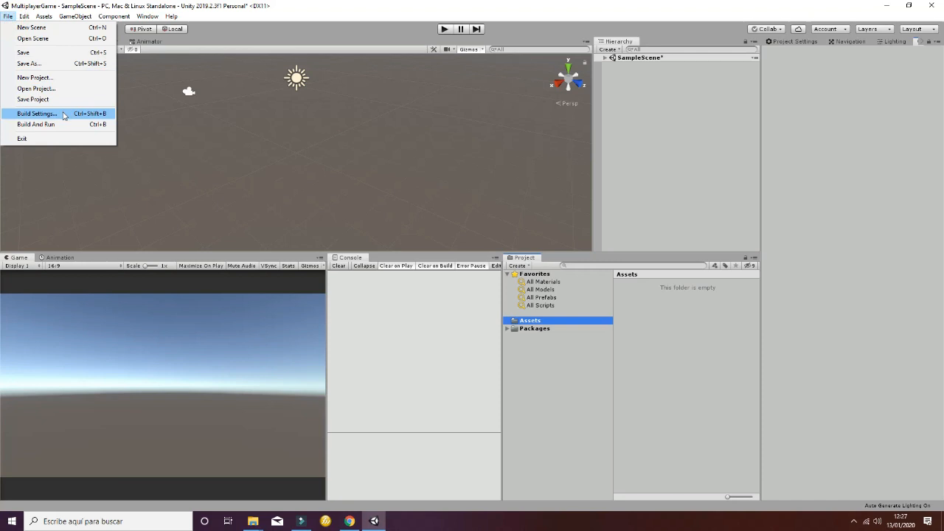
click(35, 113)
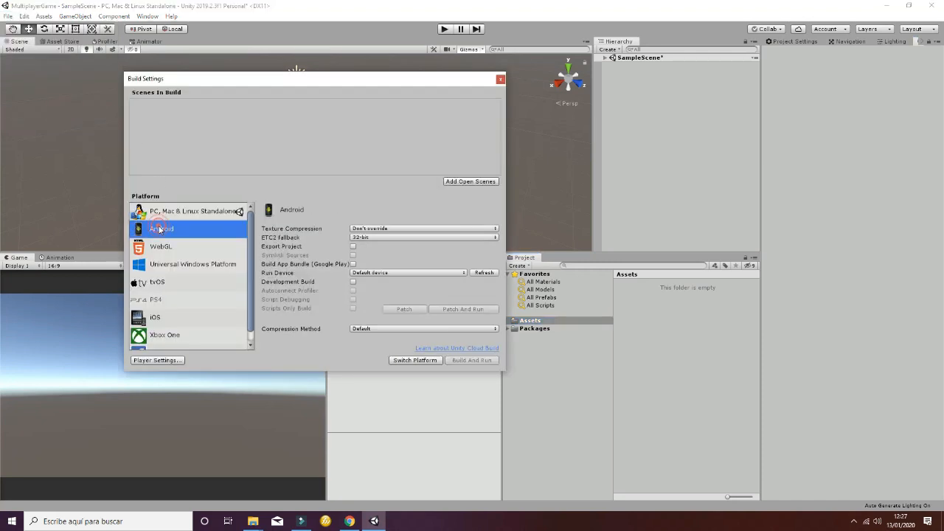
click(415, 360)
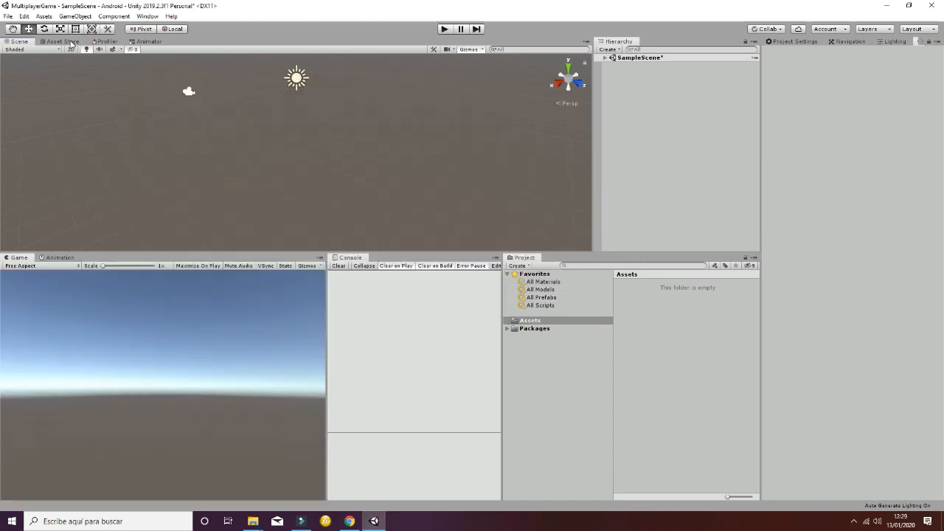
- Search the Asset Store for 'Oculus' and open the Oculus Integration import window
click(60, 41)
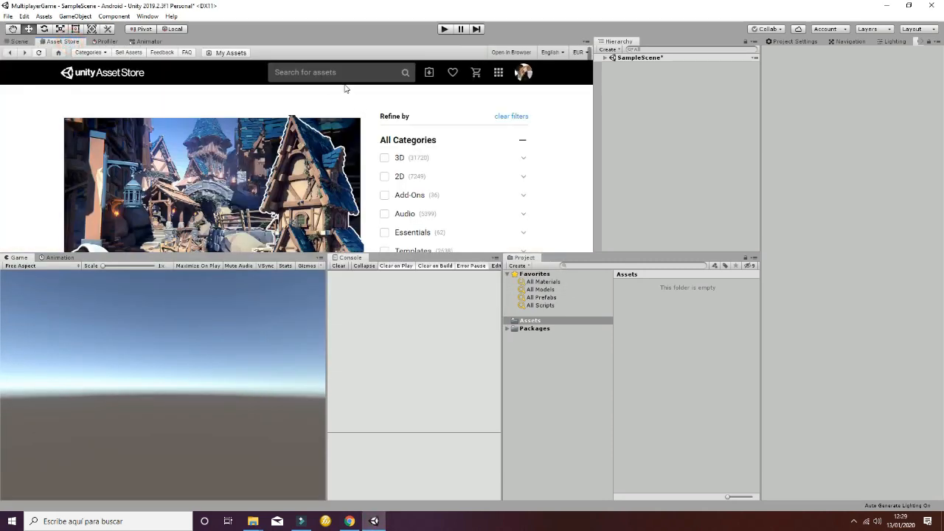
click(339, 72)
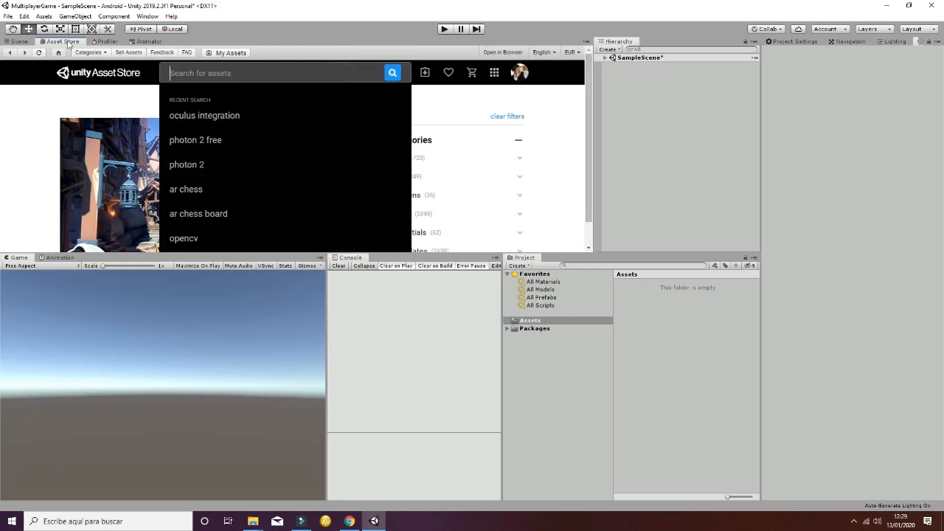
mouse_move(255, 86)
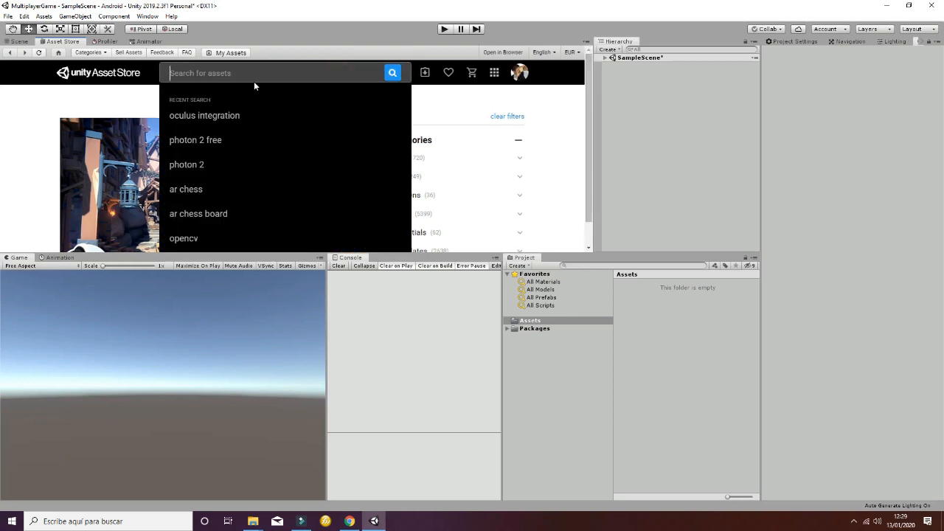
text(Oculus integration)
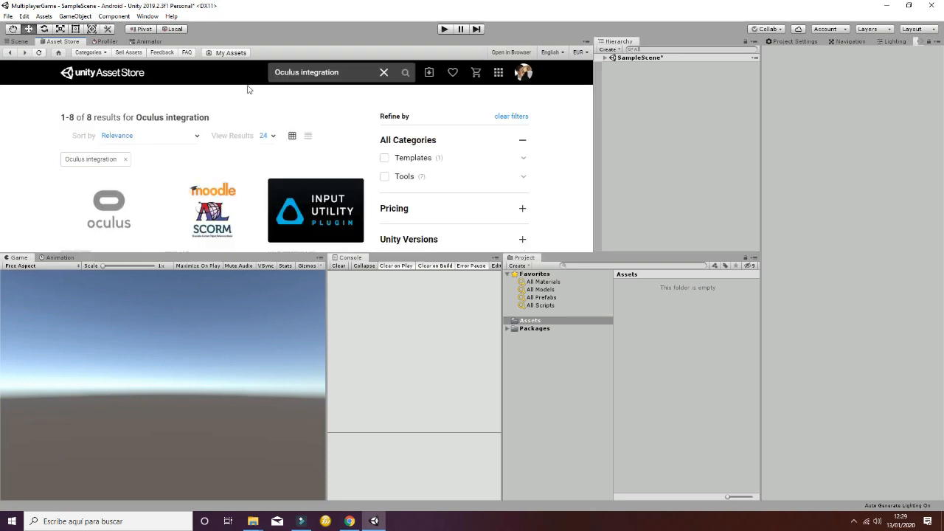
scroll(down, 3)
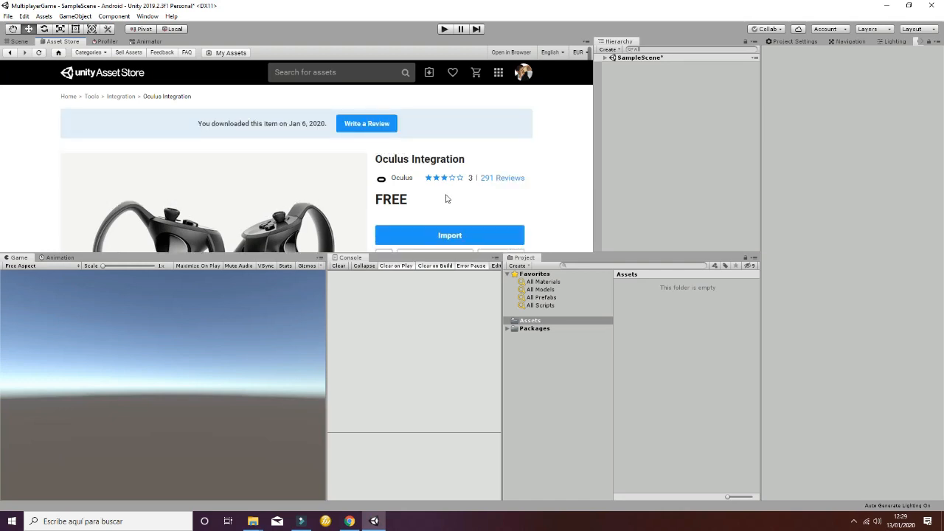
scroll(down, 3)
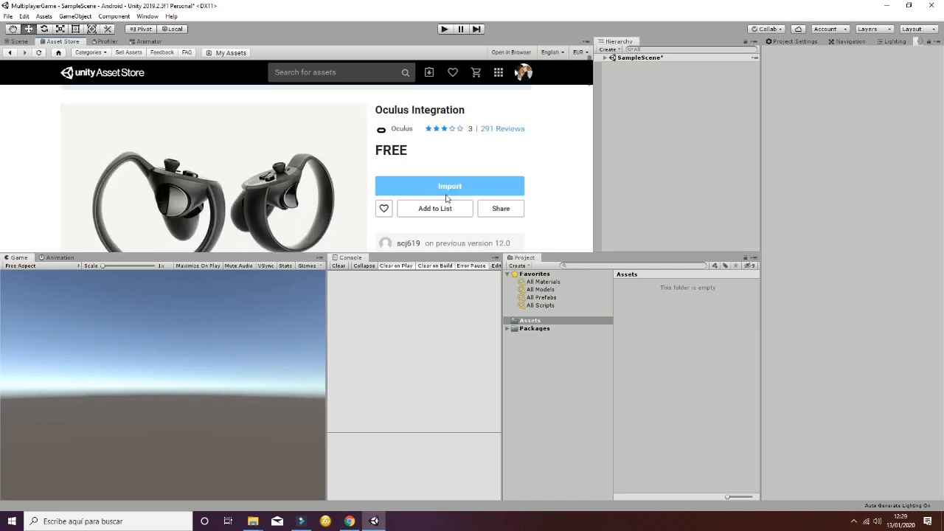
click(449, 186)
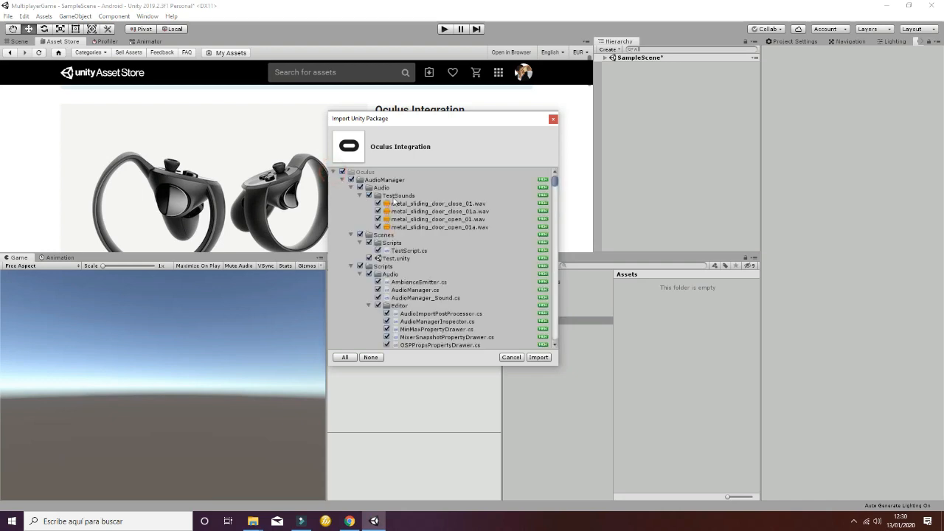
- Import Oculus Integration, update OVRPlugin to 1.44.0, upgrade the spatializer, and restart without saving
scroll(down, 3)
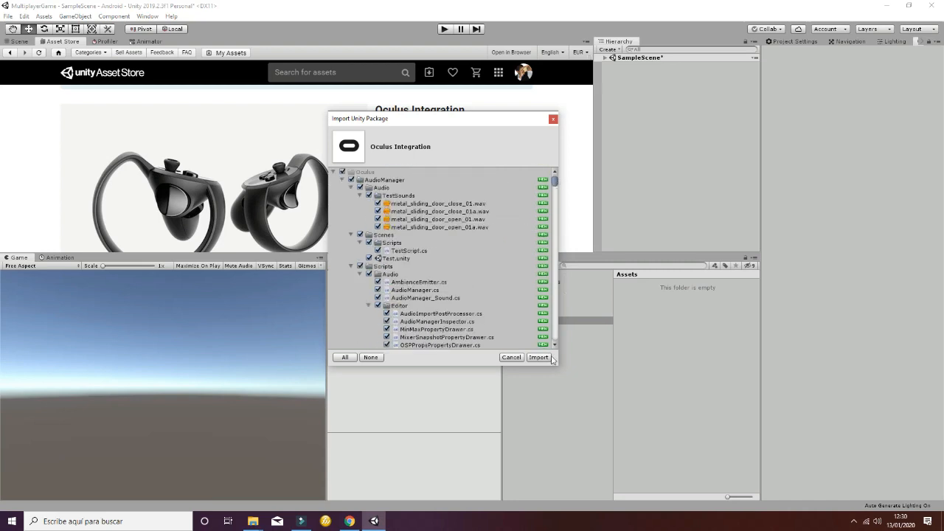
click(538, 357)
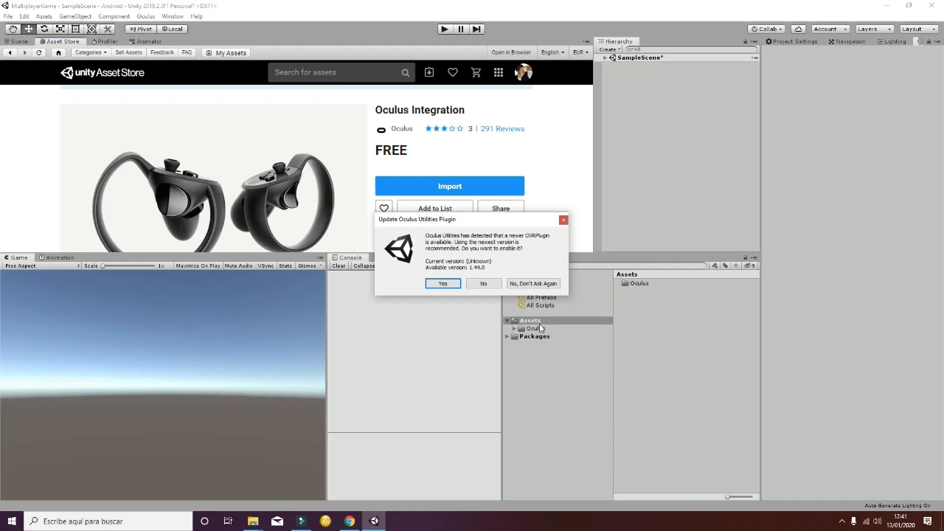
mouse_move(537, 329)
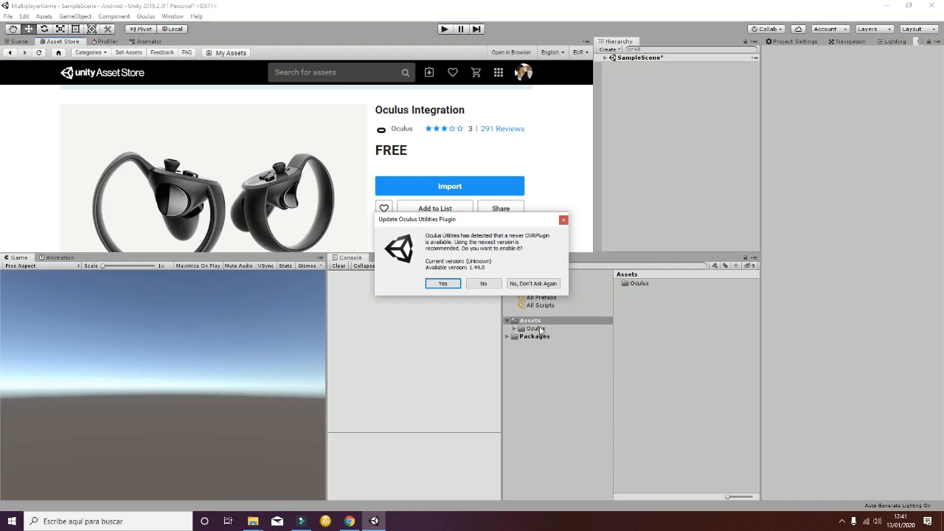
mouse_move(530, 328)
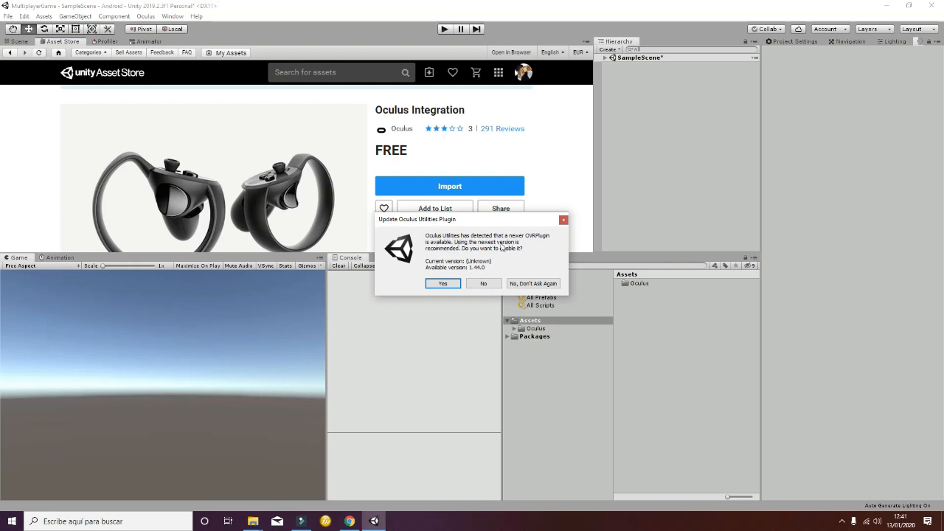
mouse_move(471, 276)
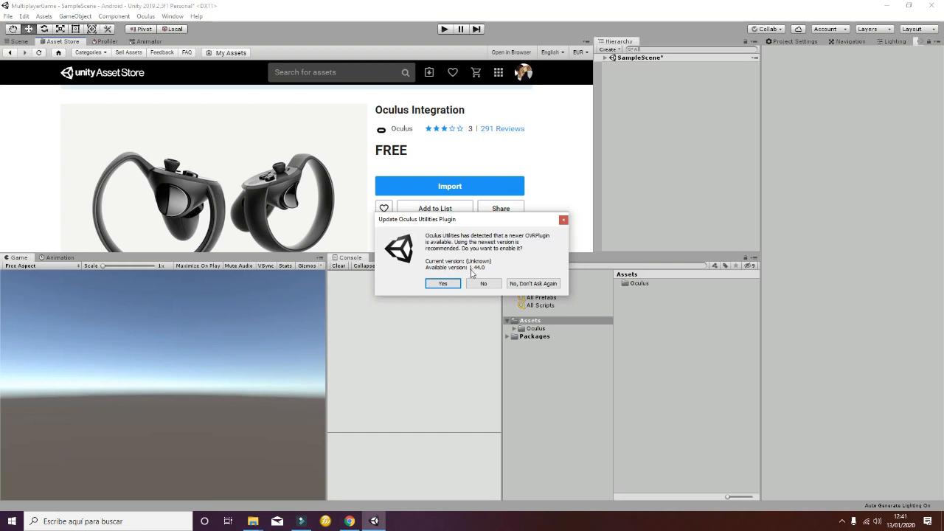
click(443, 283)
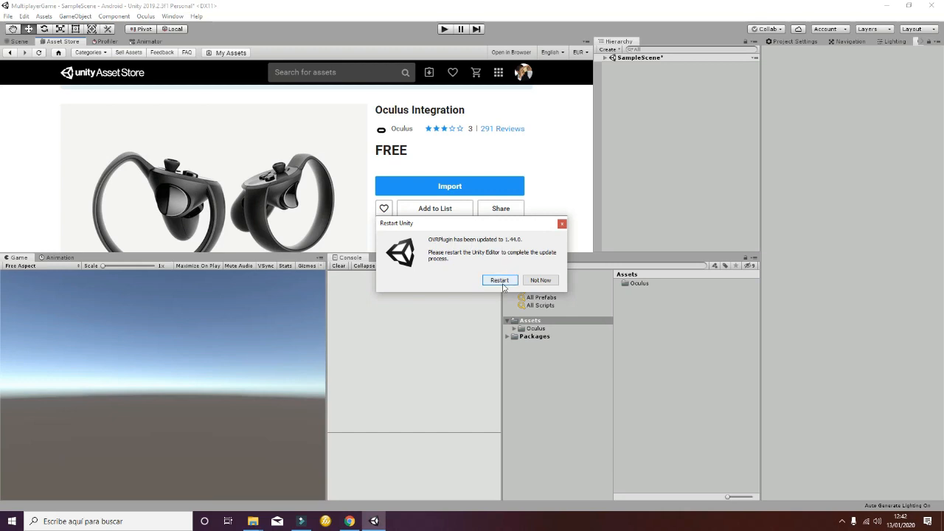
click(499, 280)
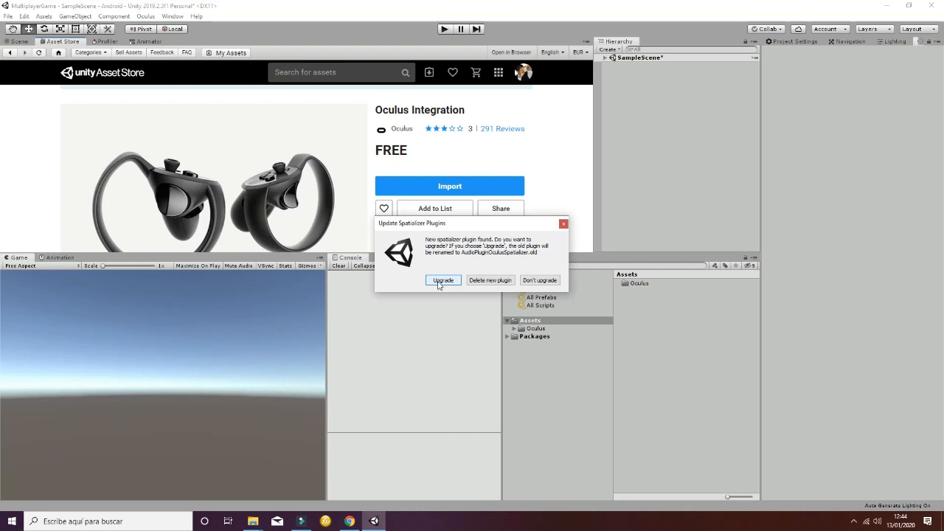
click(443, 280)
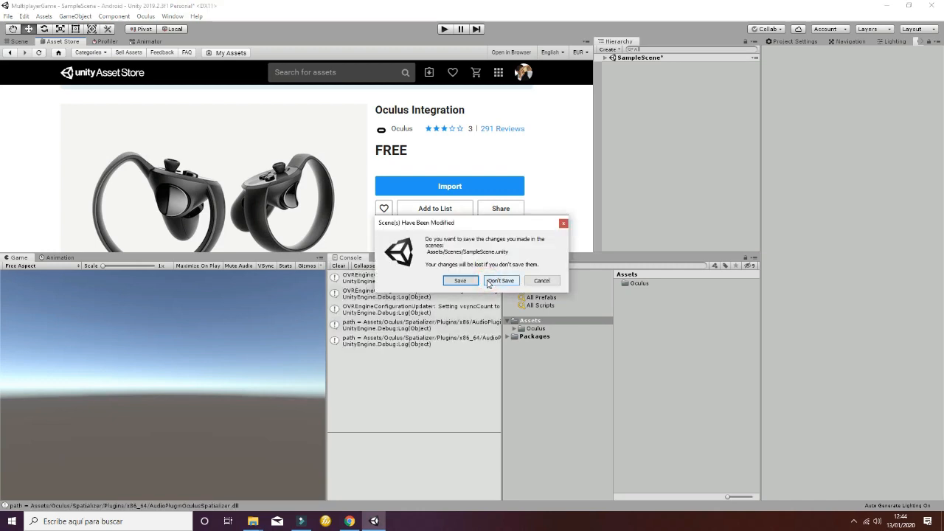
click(500, 280)
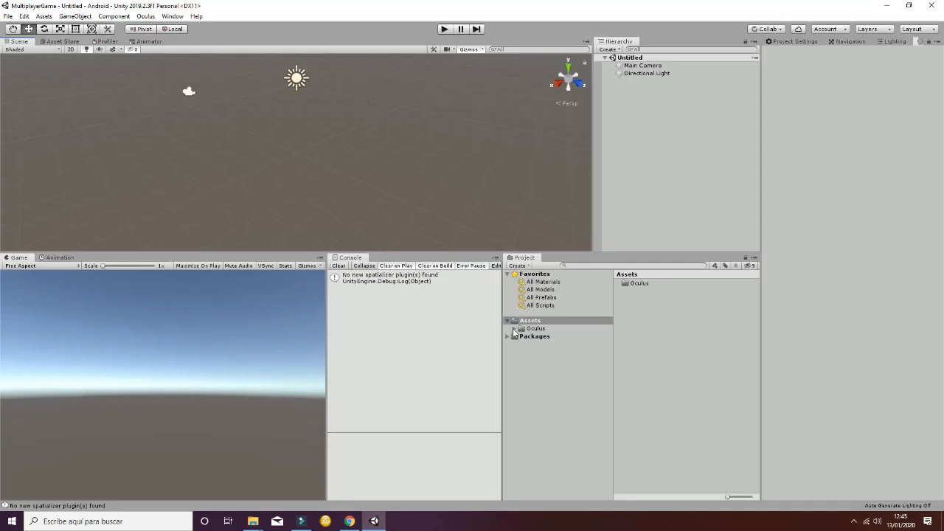
- Collapse the Oculus folder, find PUN 2 - FREE in the Asset Store, and open its import list
click(515, 328)
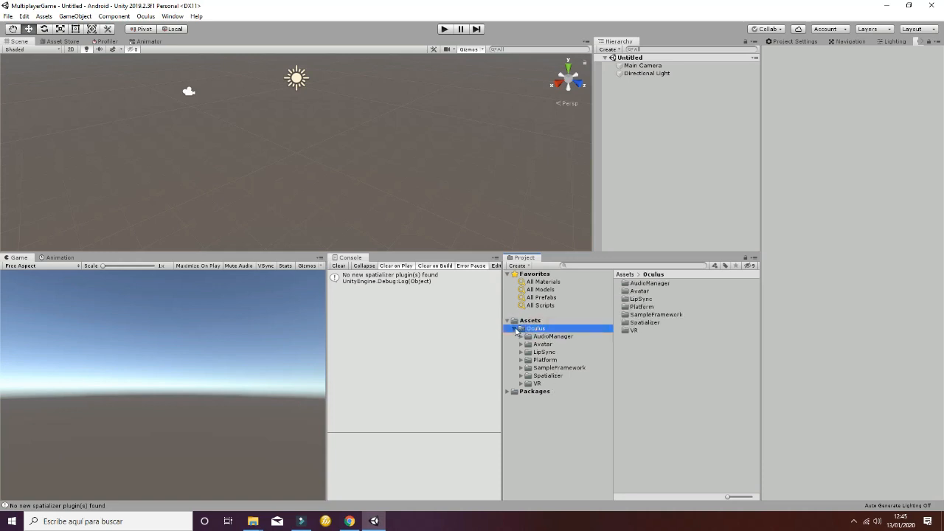
click(514, 328)
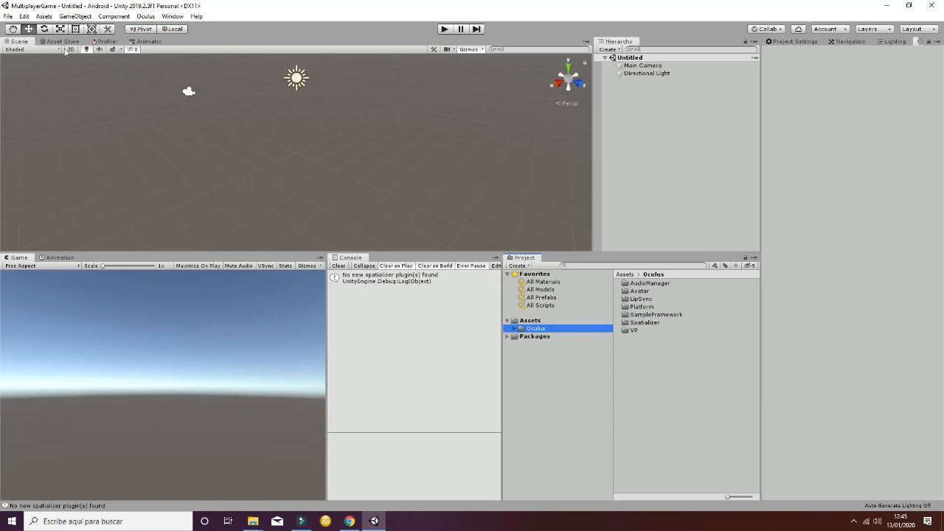
click(272, 72)
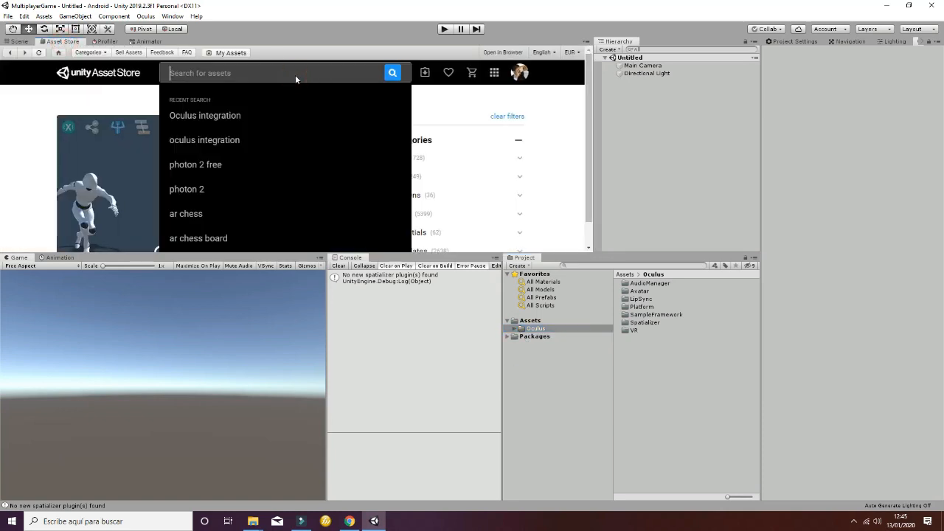
text(photon pun2 fre)
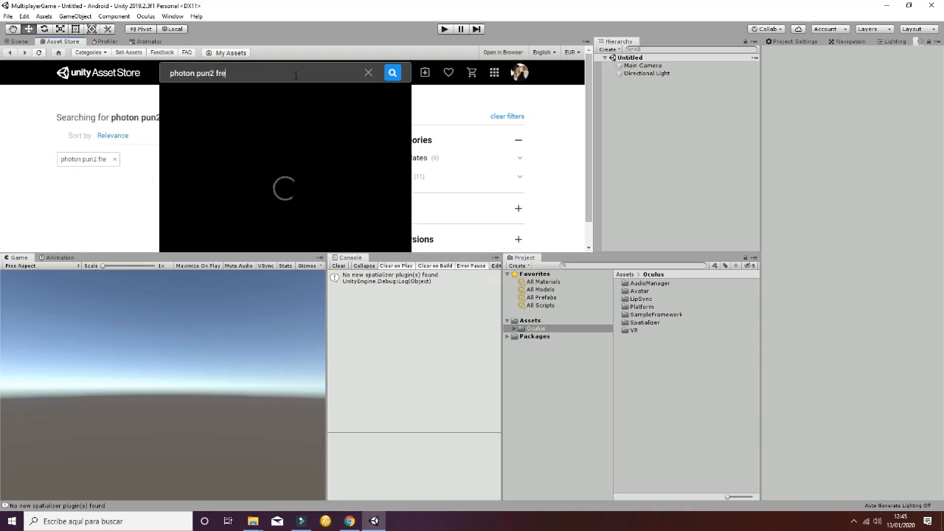
click(393, 72)
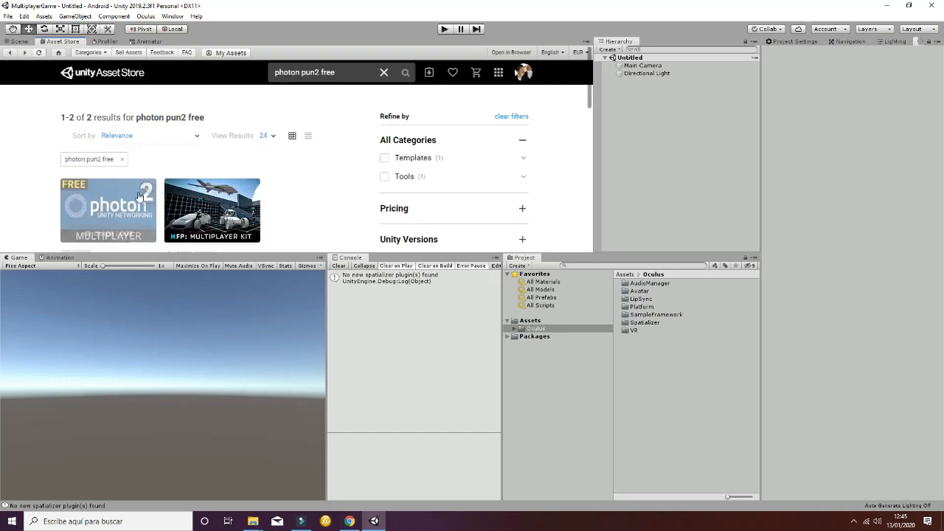
click(107, 209)
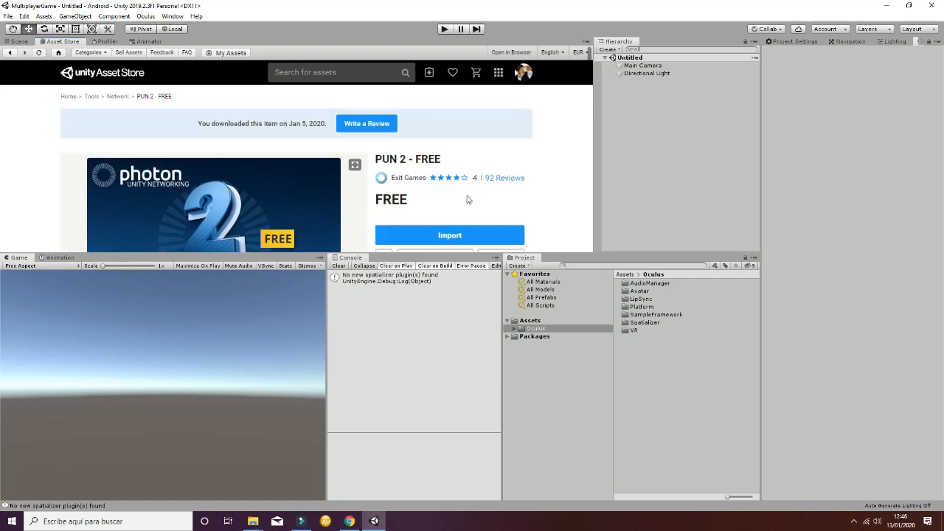
click(449, 235)
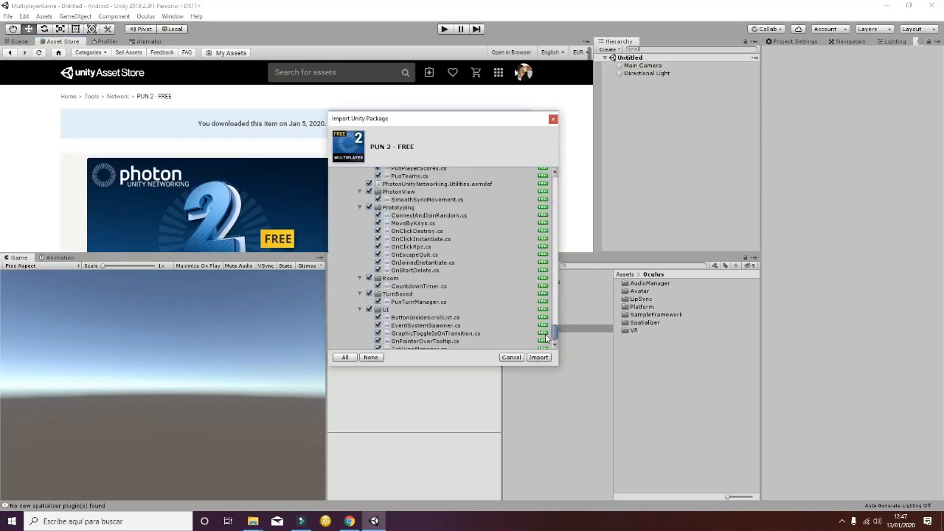
- Import all PUN 2 - FREE files, bringing up the PUN Setup wizard
scroll(down, 3)
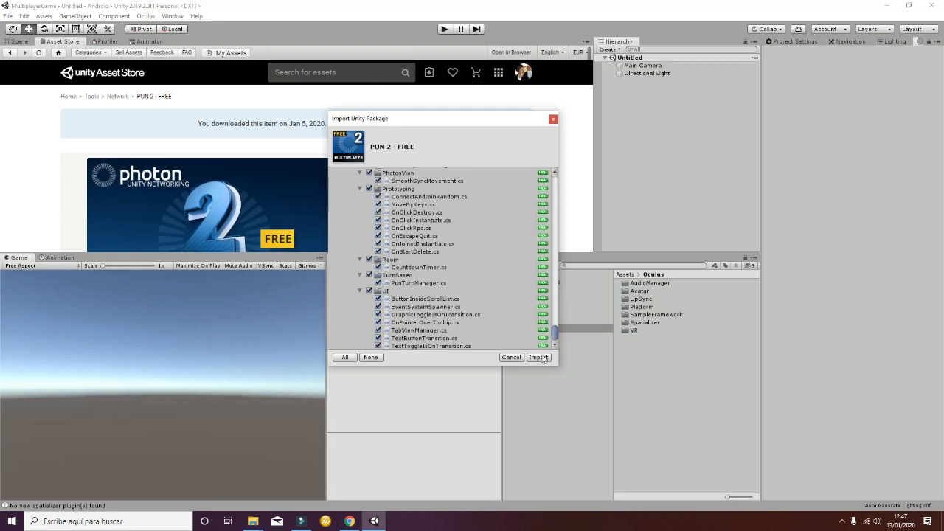
click(539, 357)
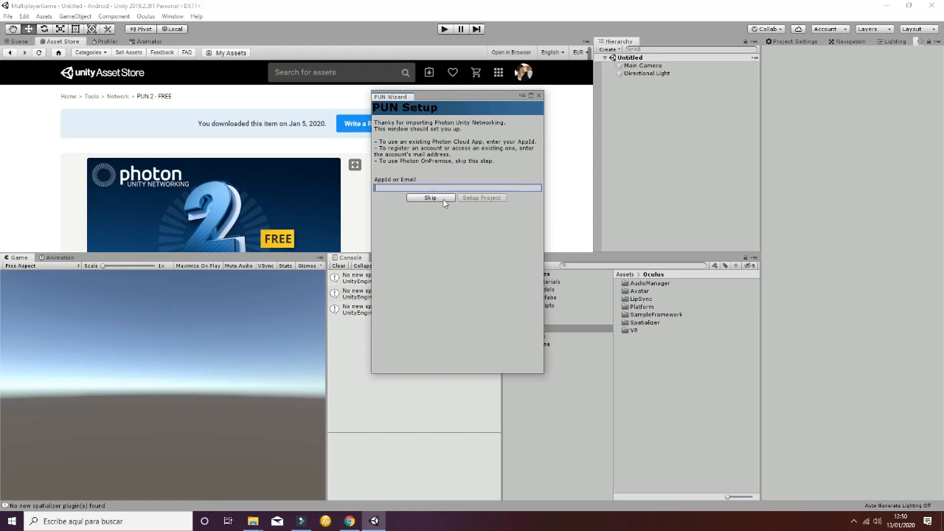
mouse_move(446, 205)
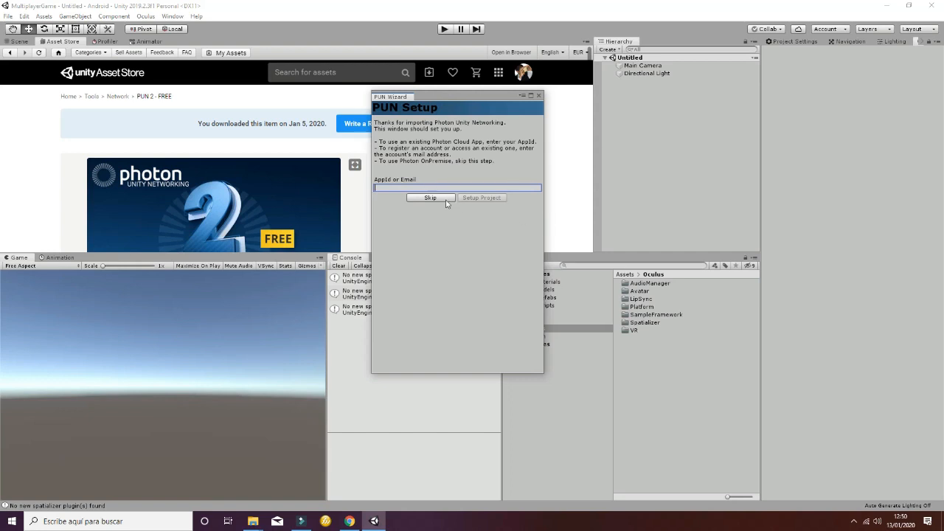
mouse_move(442, 363)
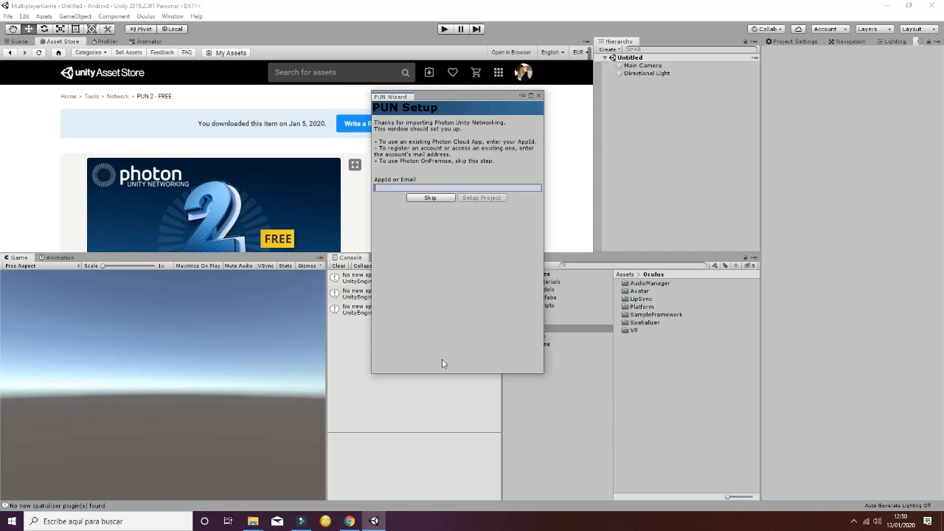
mouse_move(448, 354)
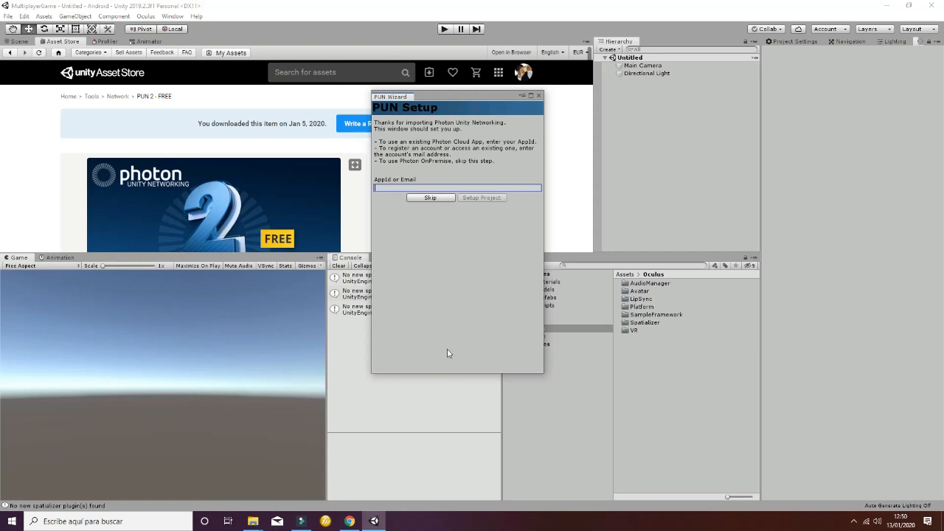
mouse_move(349, 521)
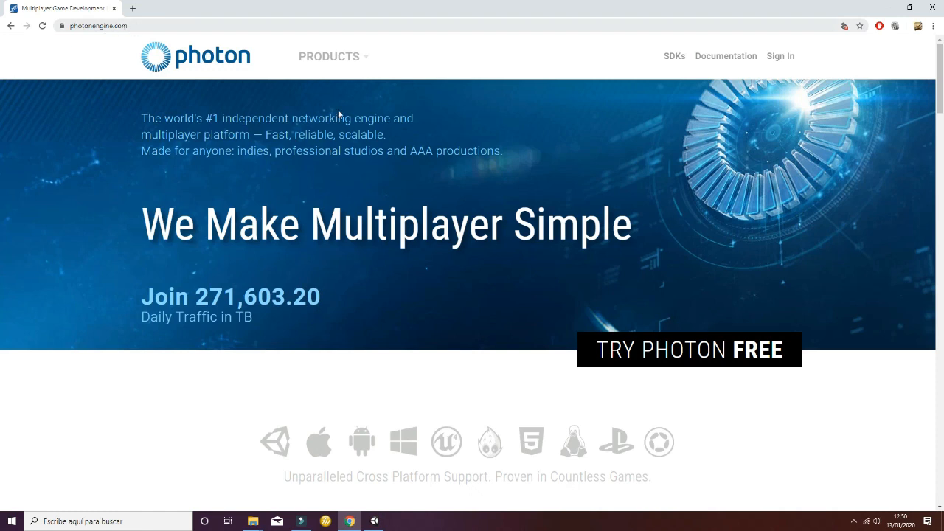
- Sign in to photonengine.com with the reCAPTCHA ticked and Remember Me enabled
click(688, 349)
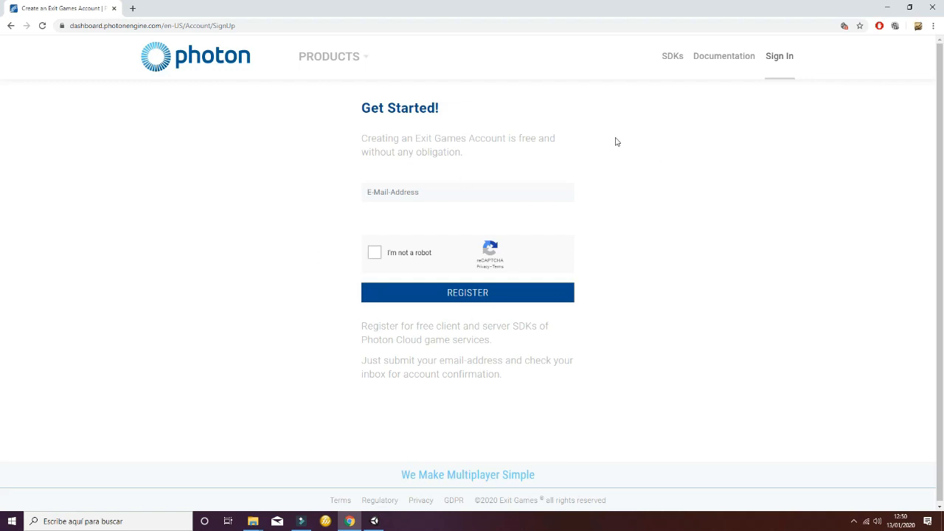
mouse_move(433, 164)
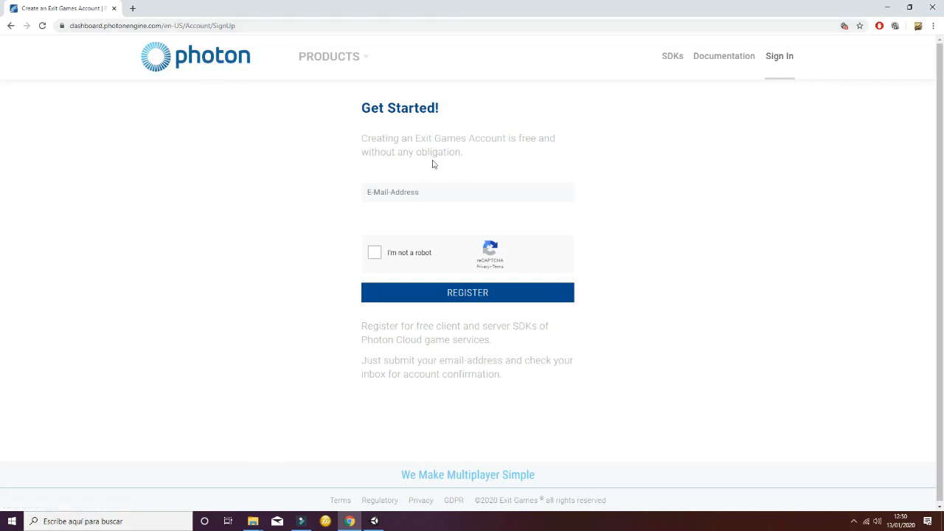
mouse_move(332, 150)
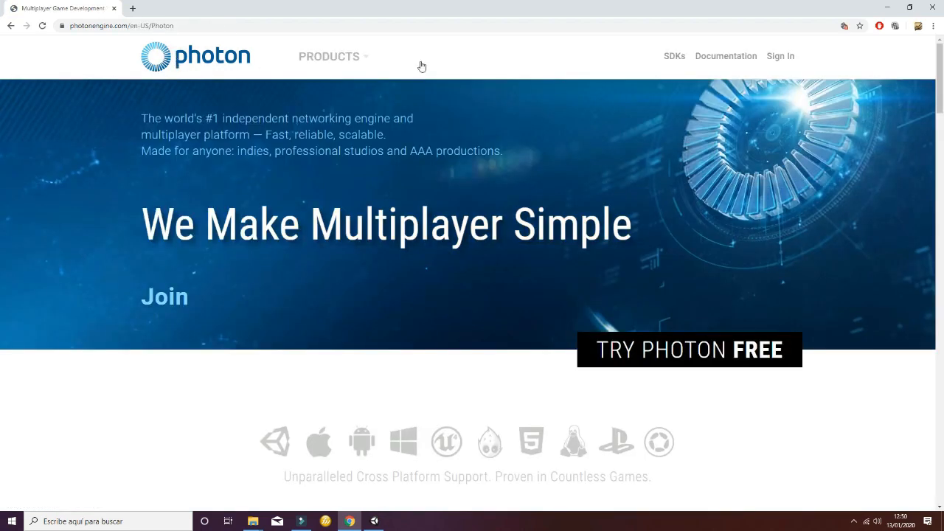
click(779, 55)
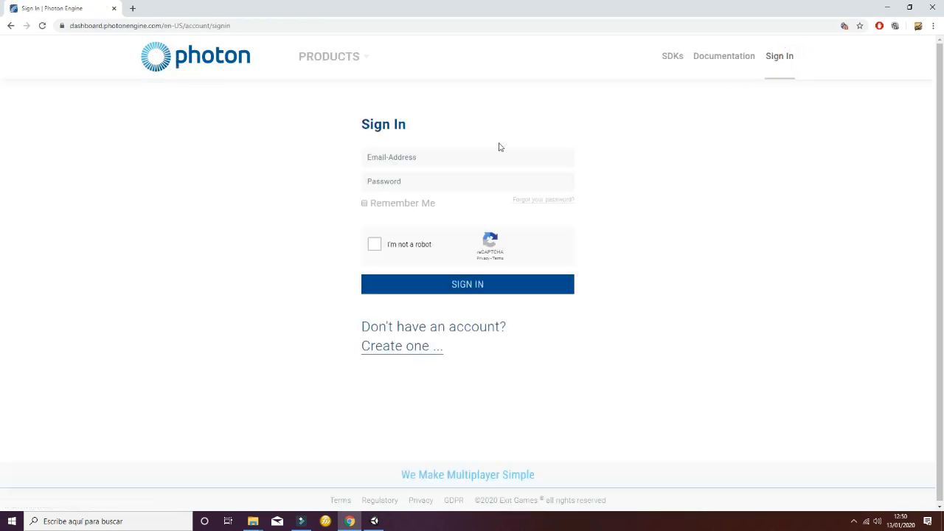
click(468, 157)
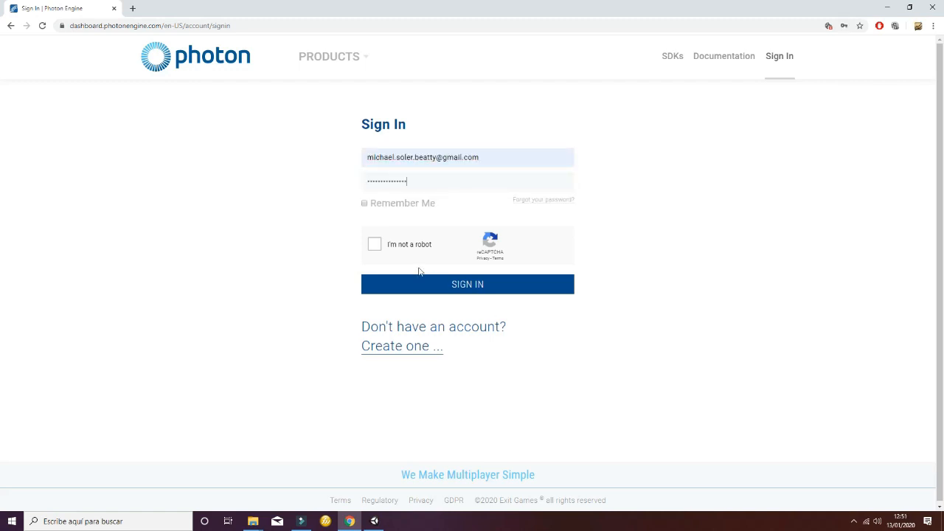
click(375, 244)
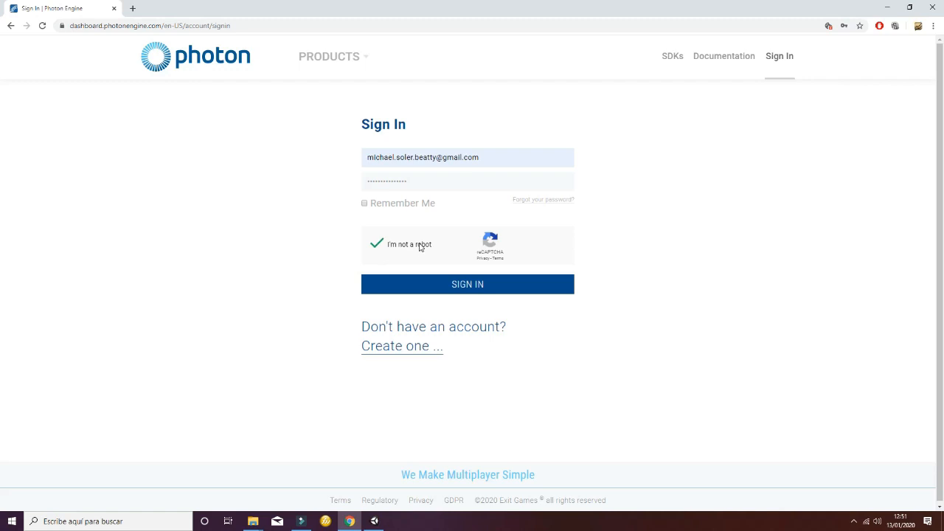
click(364, 203)
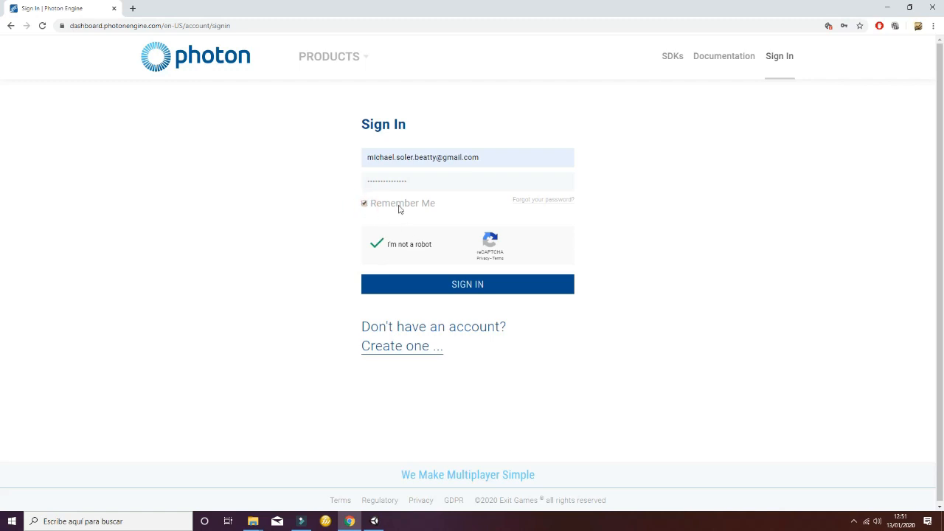
click(468, 284)
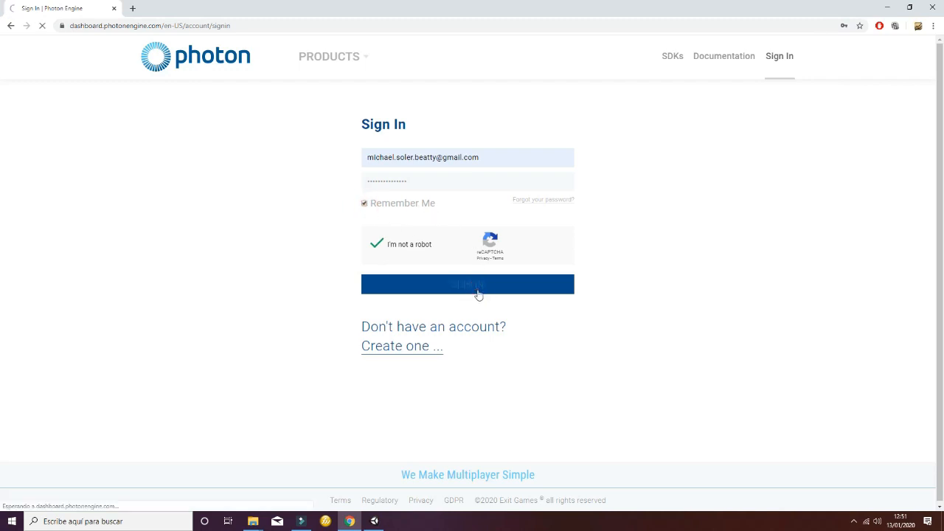
click(467, 284)
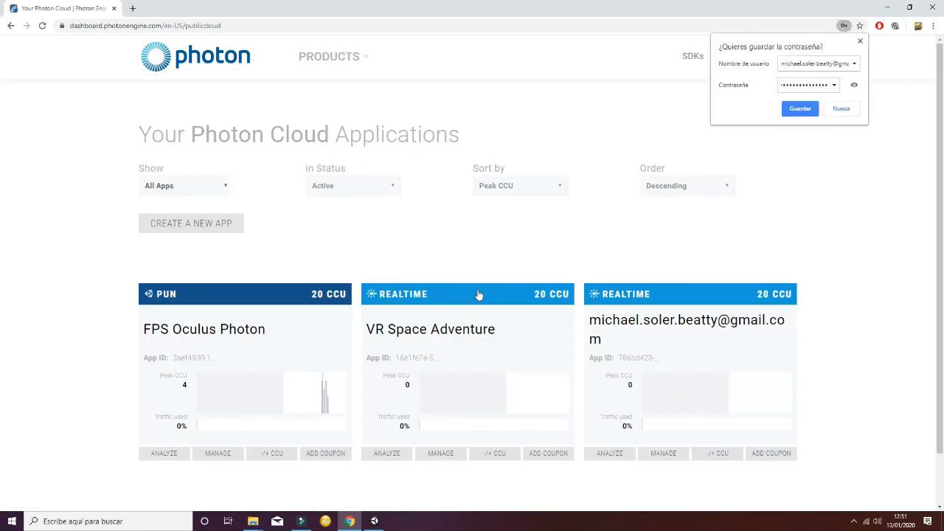
- Create a new Photon PUN application named 'Test' on the dashboard
scroll(down, 3)
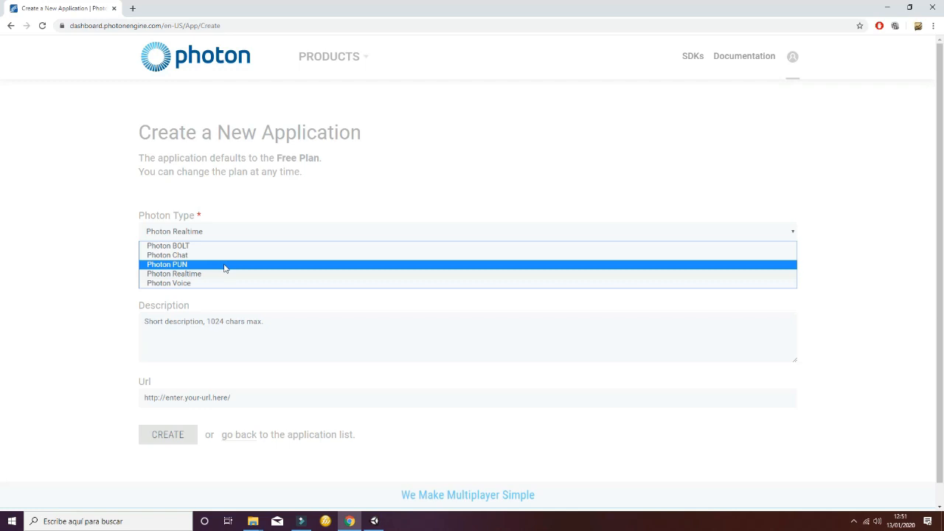
click(167, 264)
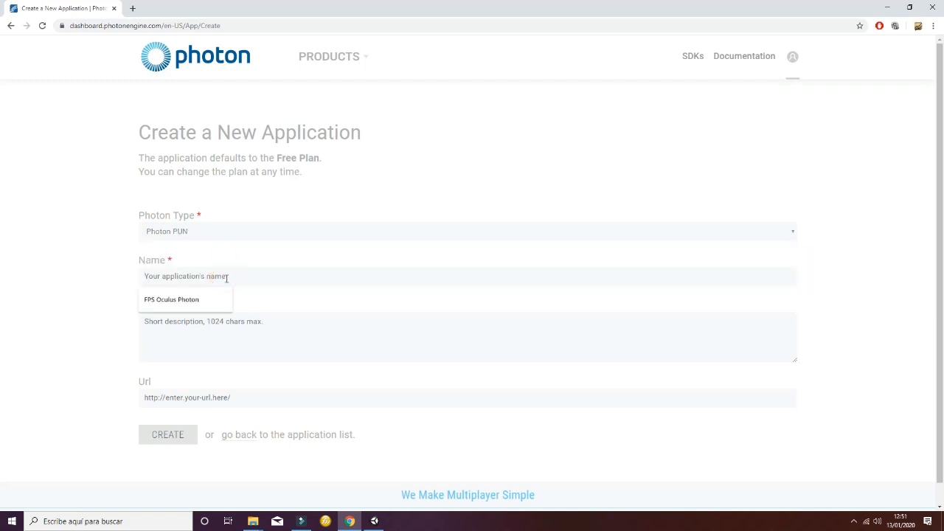
text(Test)
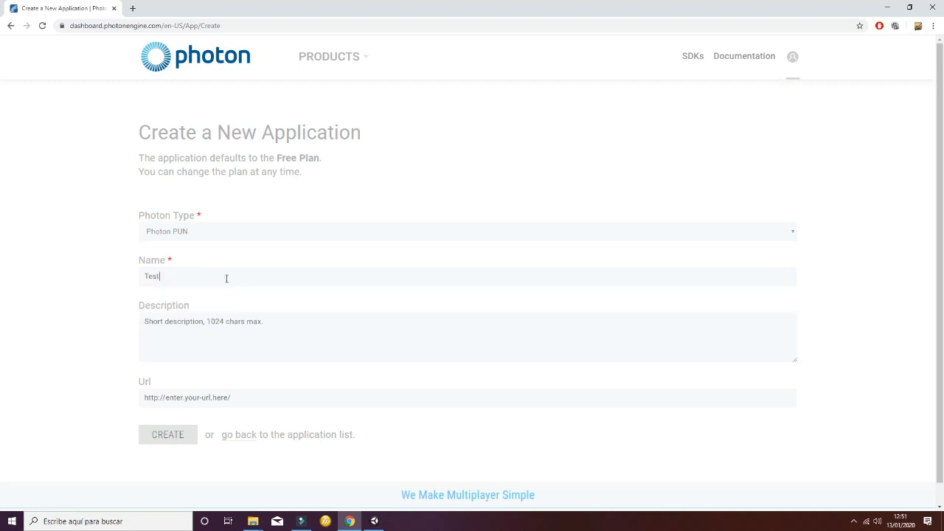
mouse_move(245, 383)
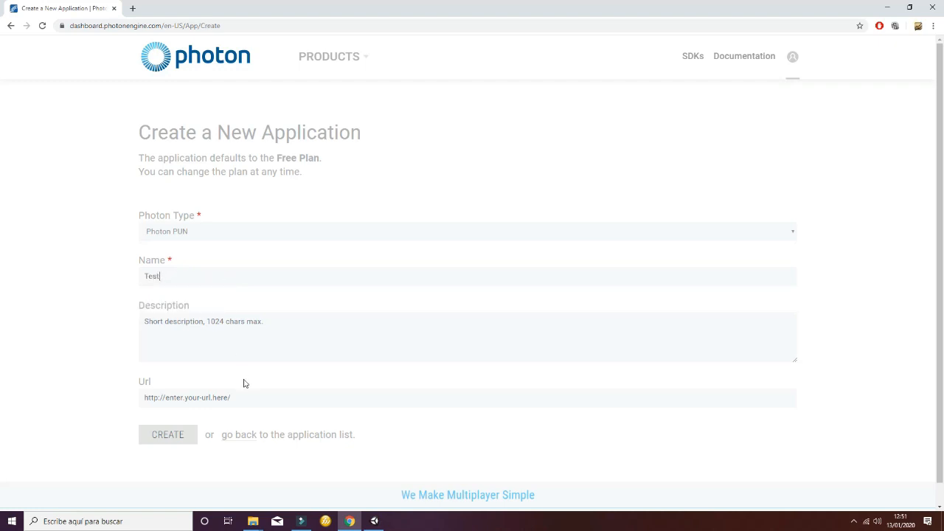
scroll(down, 3)
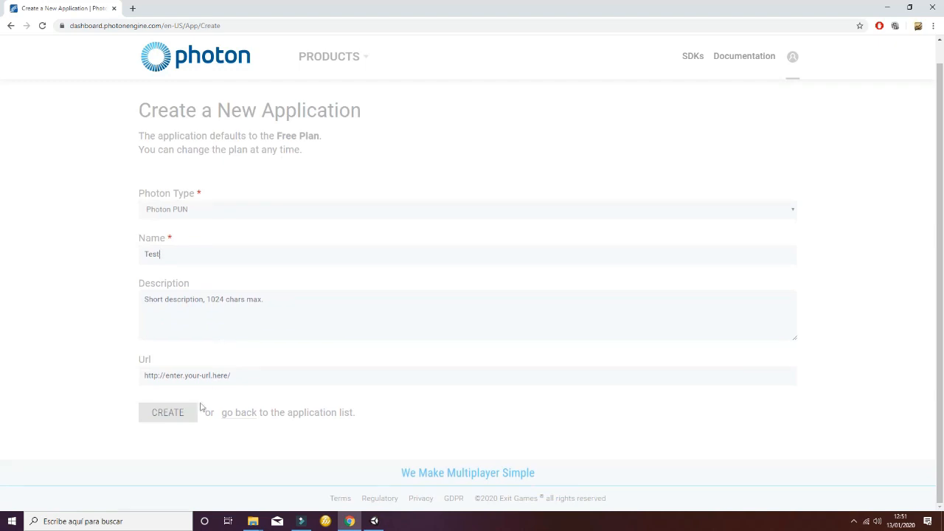
click(167, 412)
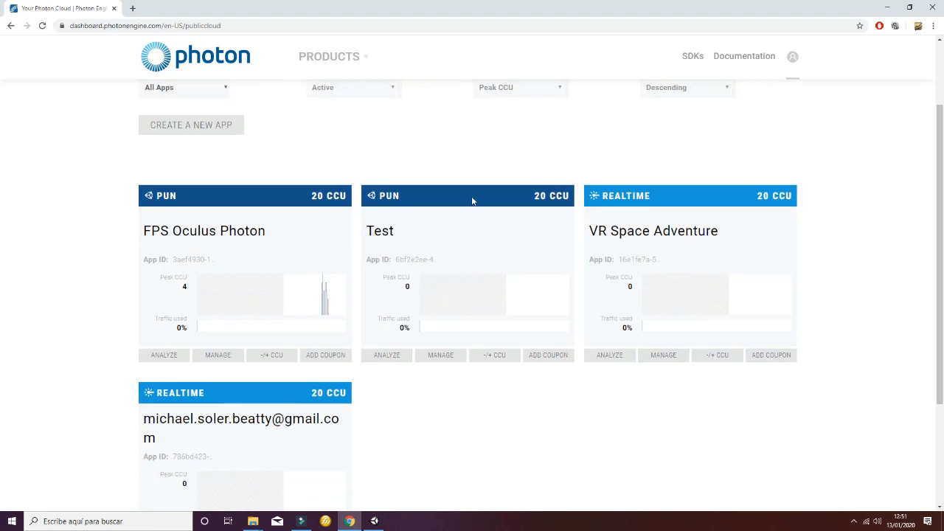
mouse_move(372, 287)
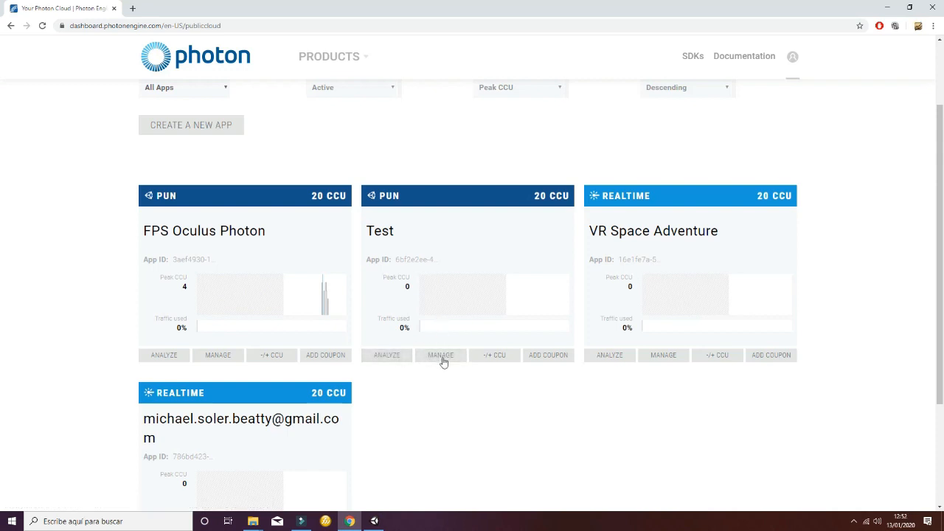
- Open the Test app's management page and select its App ID
click(440, 355)
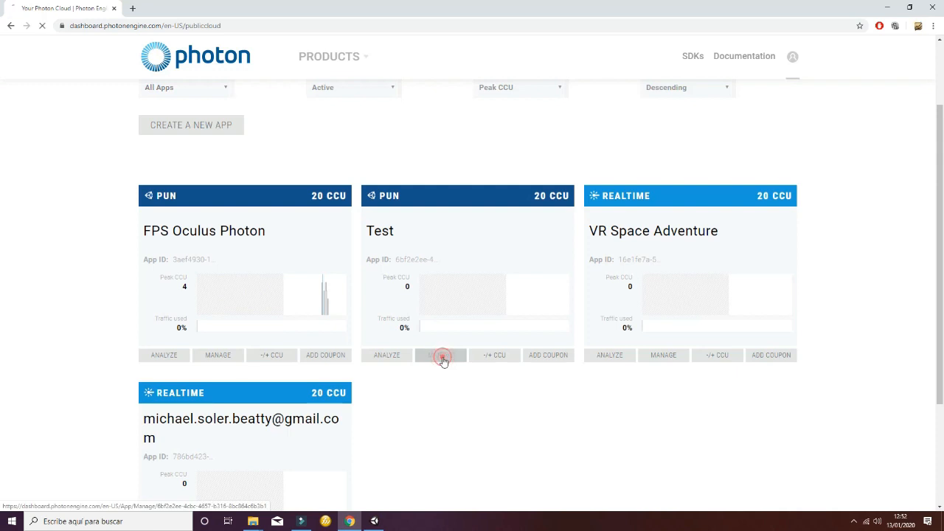
click(440, 354)
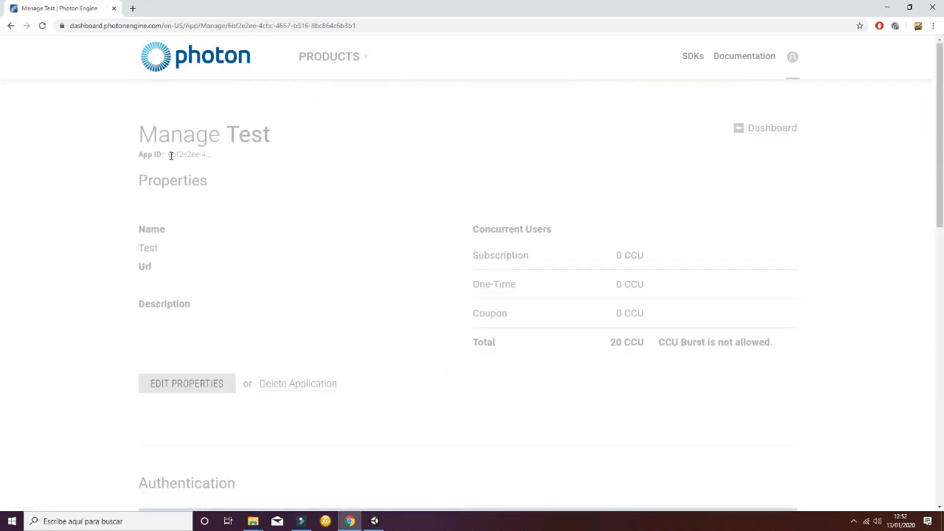
triple_click(188, 155)
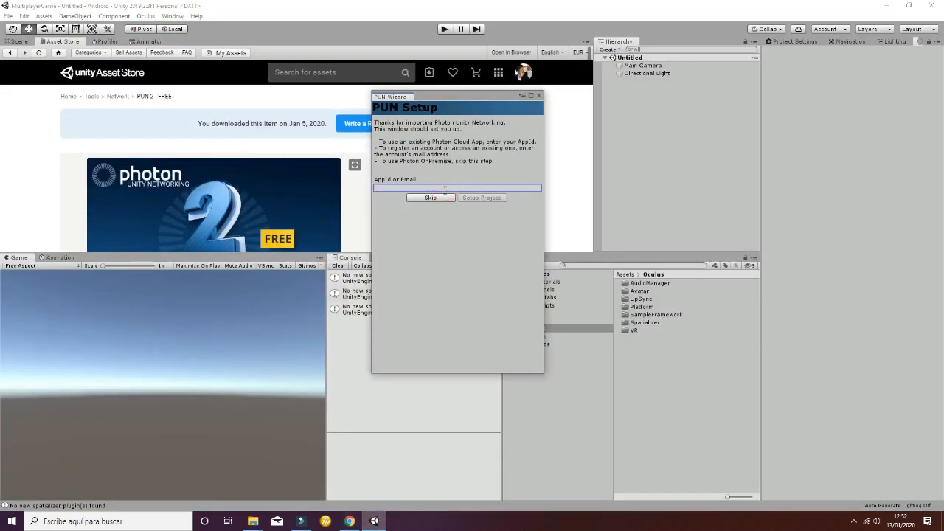
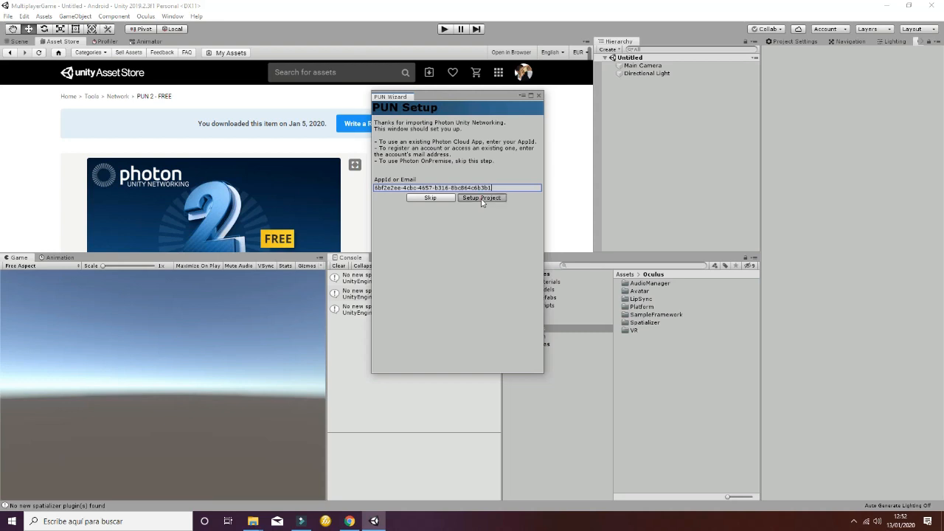
click(481, 198)
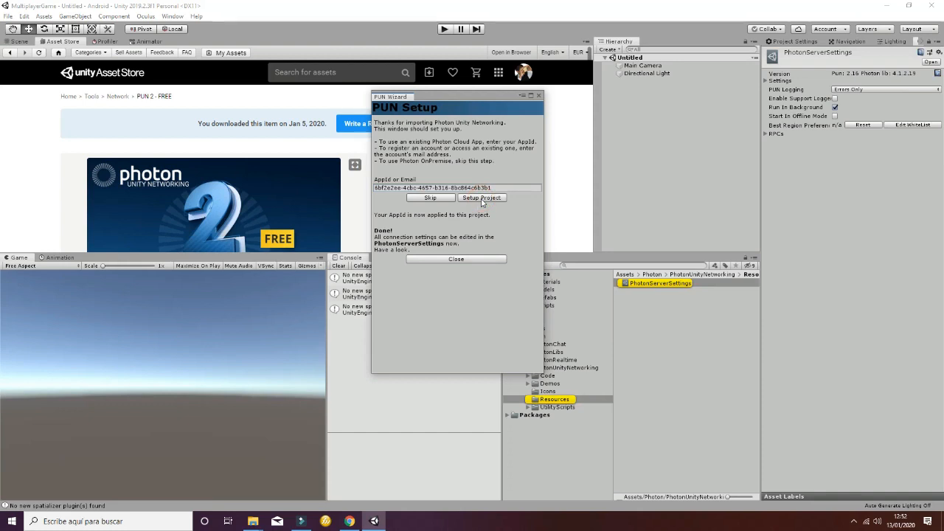
click(456, 259)
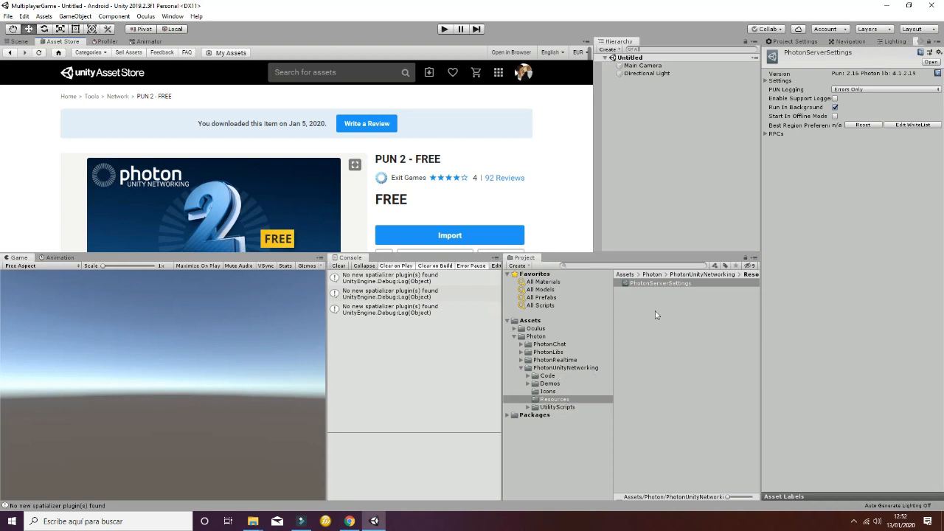
- Switch the PhotonServerSettings connection protocol to Tcp
click(659, 283)
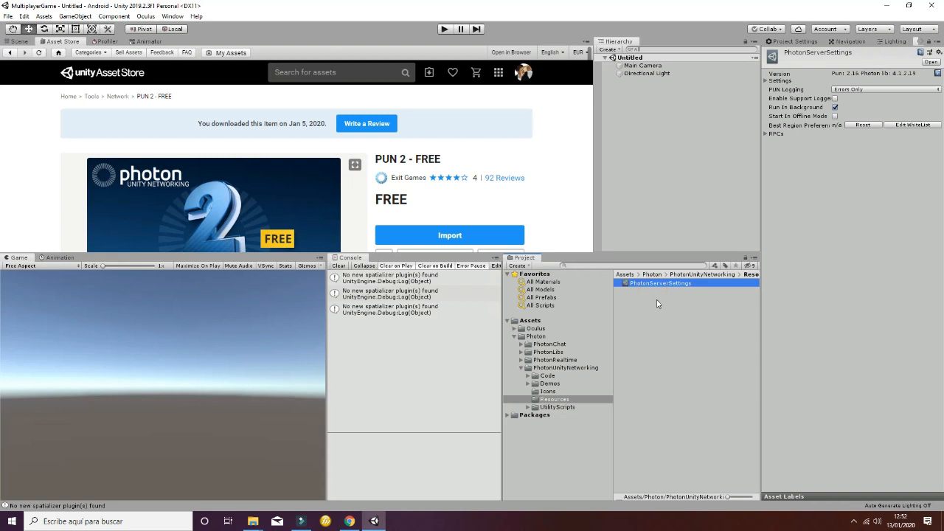
click(765, 80)
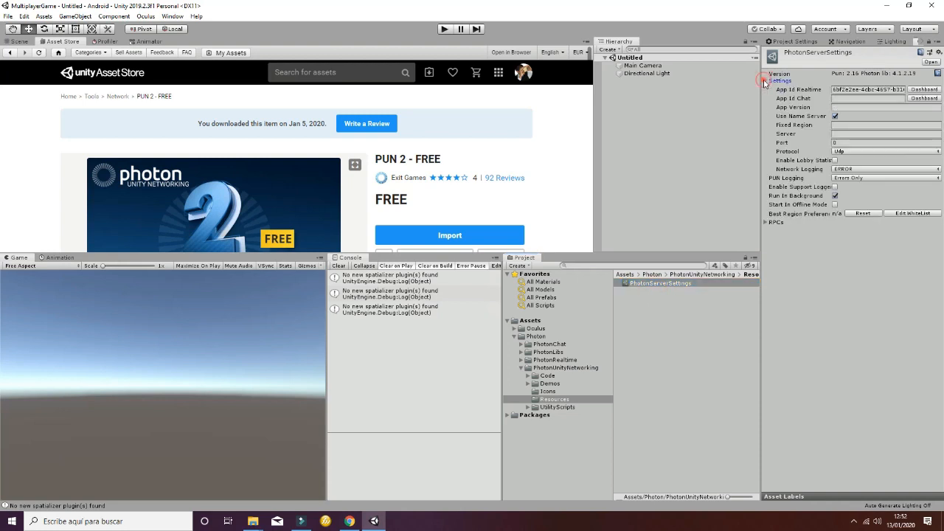
click(660, 282)
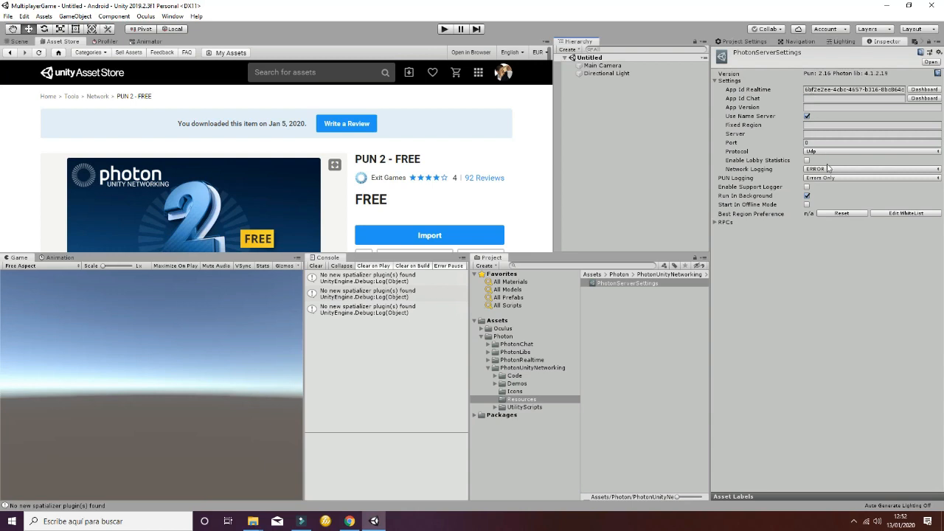
mouse_move(838, 218)
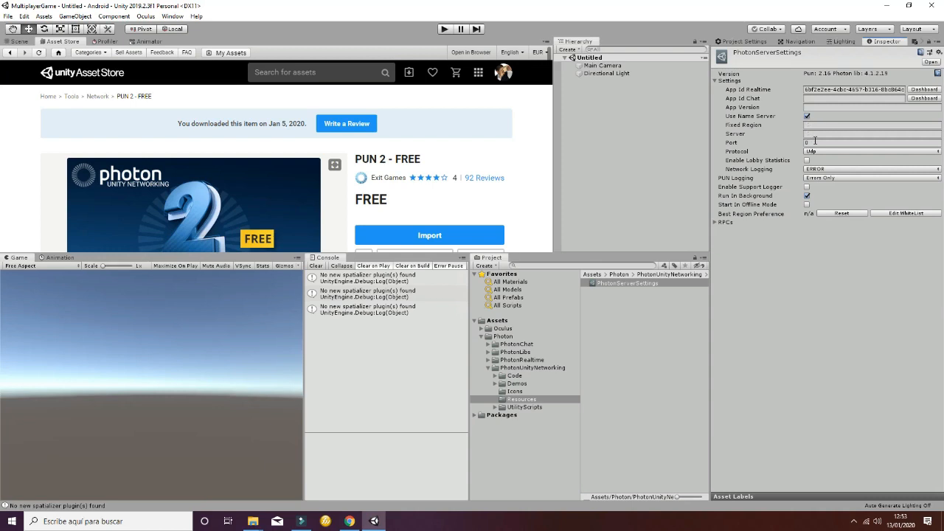
click(871, 151)
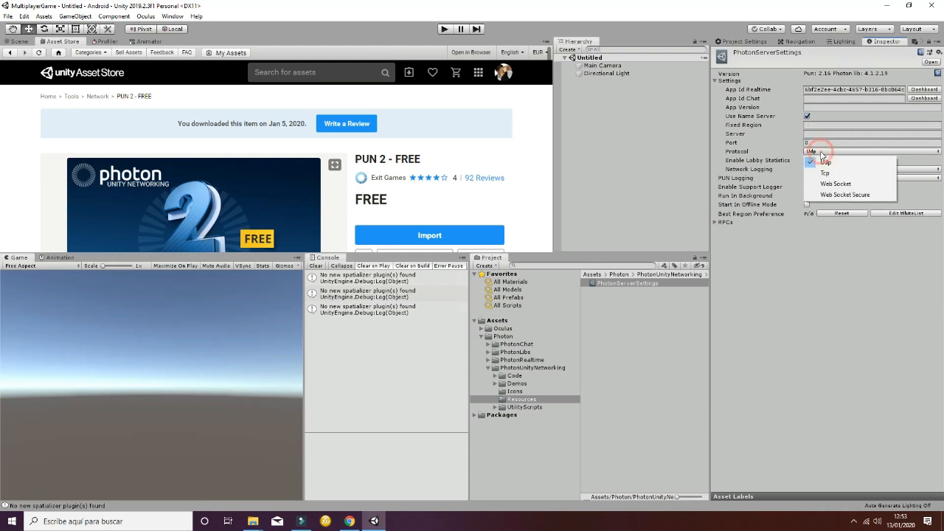
click(825, 173)
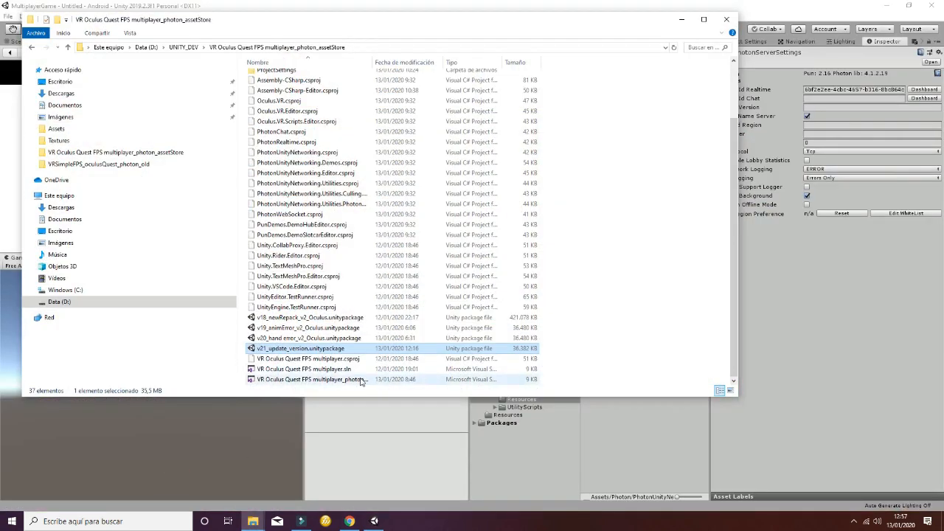
- Select v21_update_version.unitypackage in the project folder
click(321, 348)
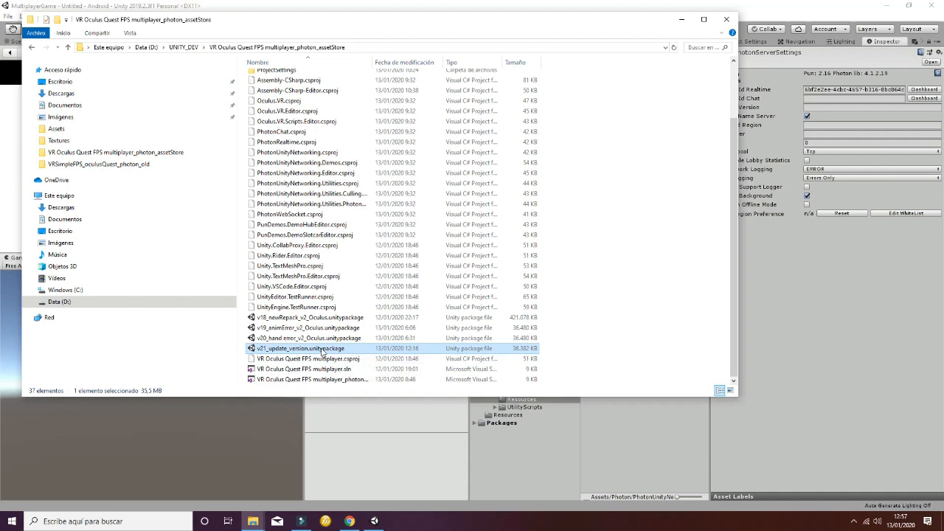
mouse_move(321, 353)
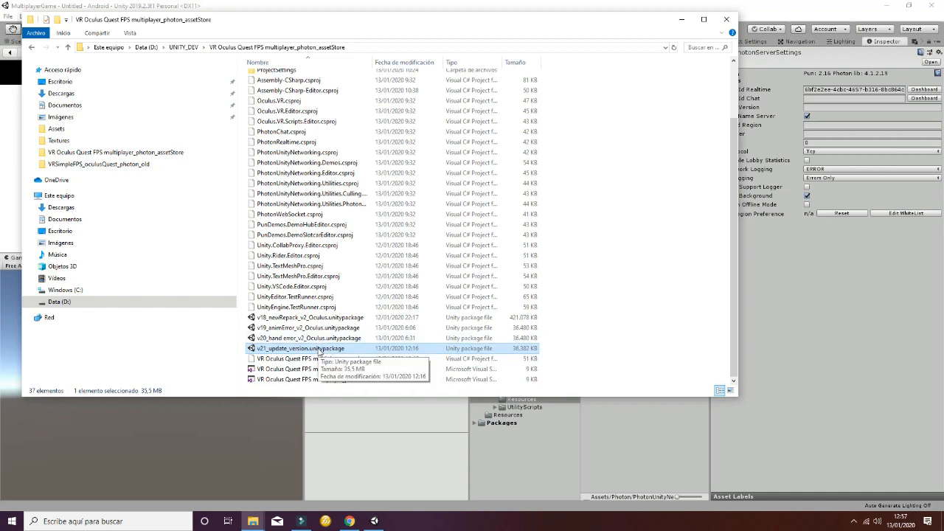
mouse_move(319, 353)
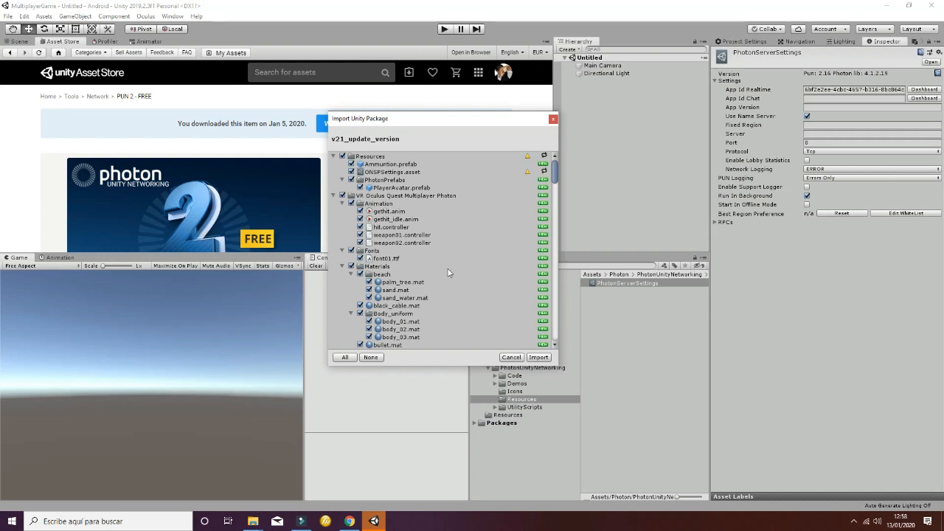
- Review the Resources and VR Oculus Quest Multiplayer Photon folders, then import the package
click(333, 163)
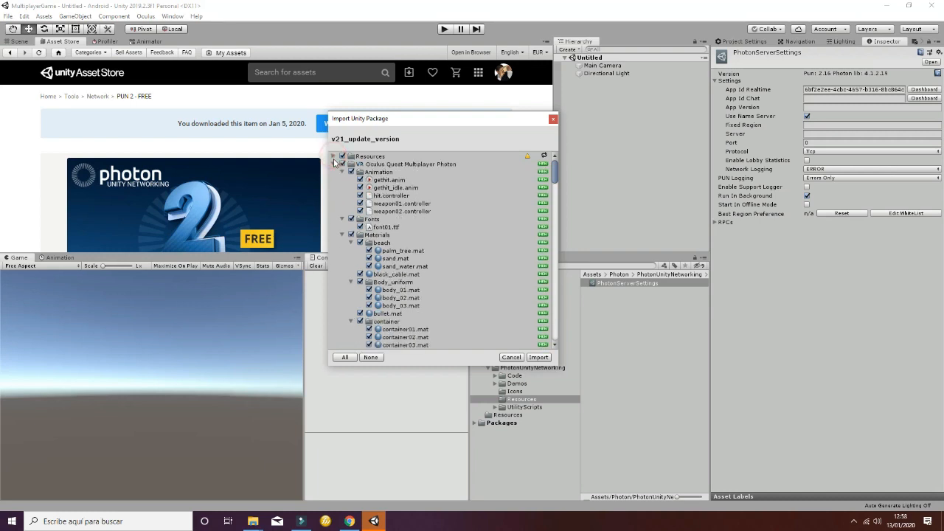
click(332, 156)
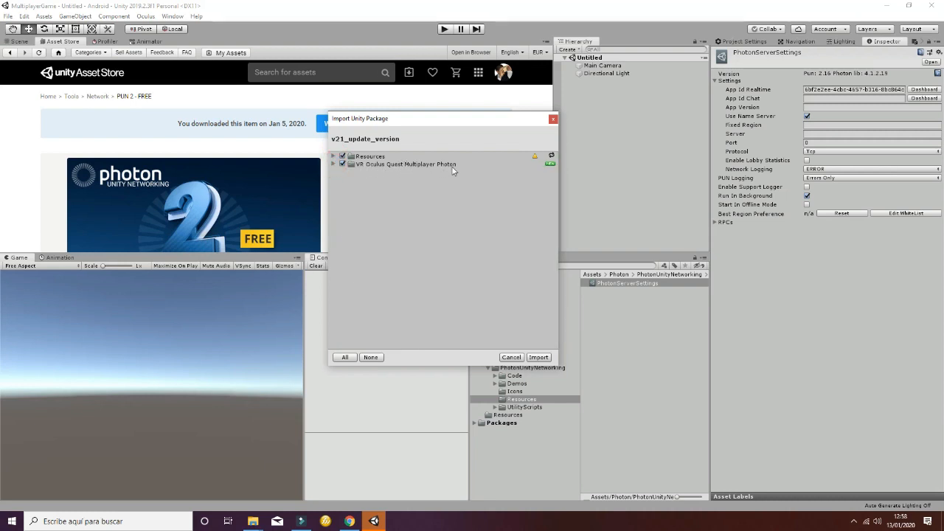
click(332, 155)
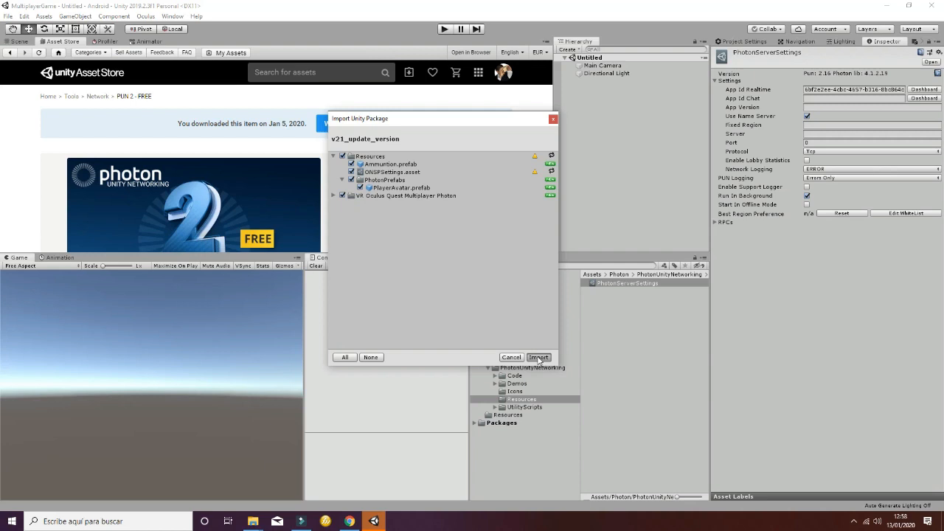
click(538, 357)
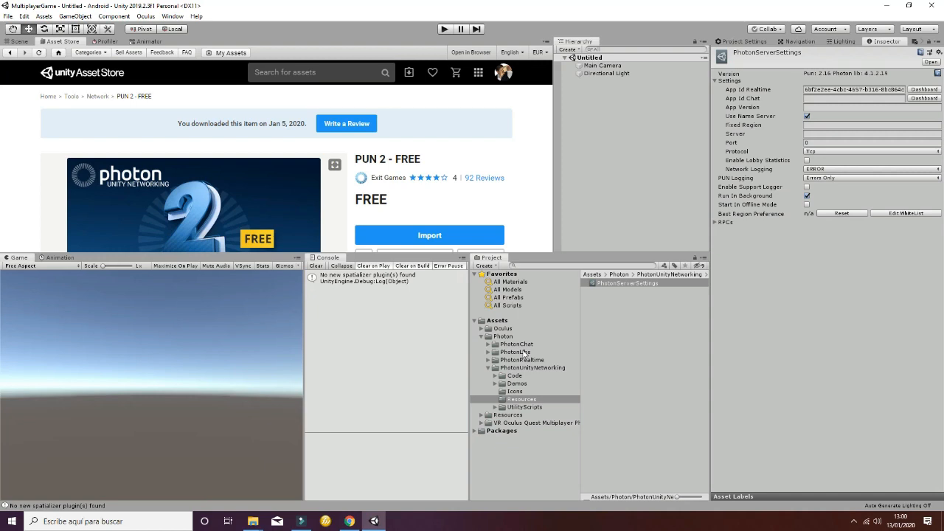
mouse_move(497, 338)
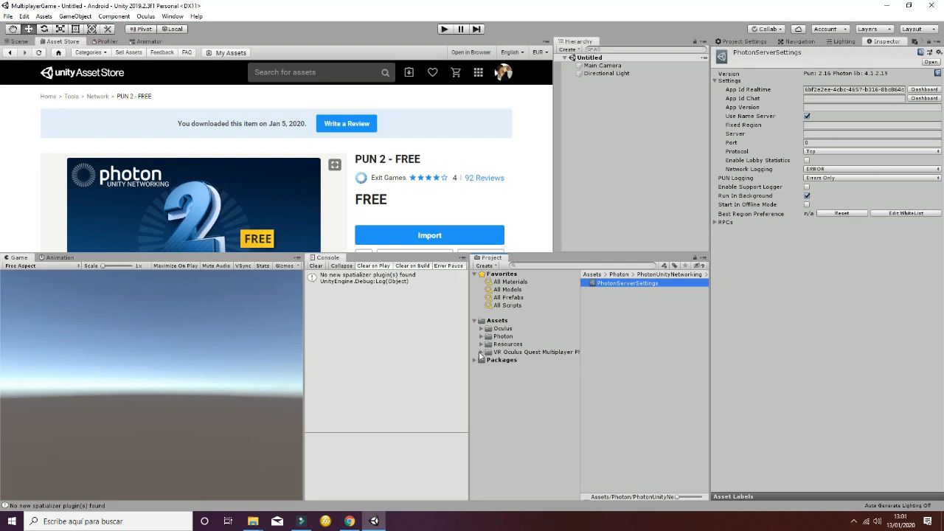
click(482, 352)
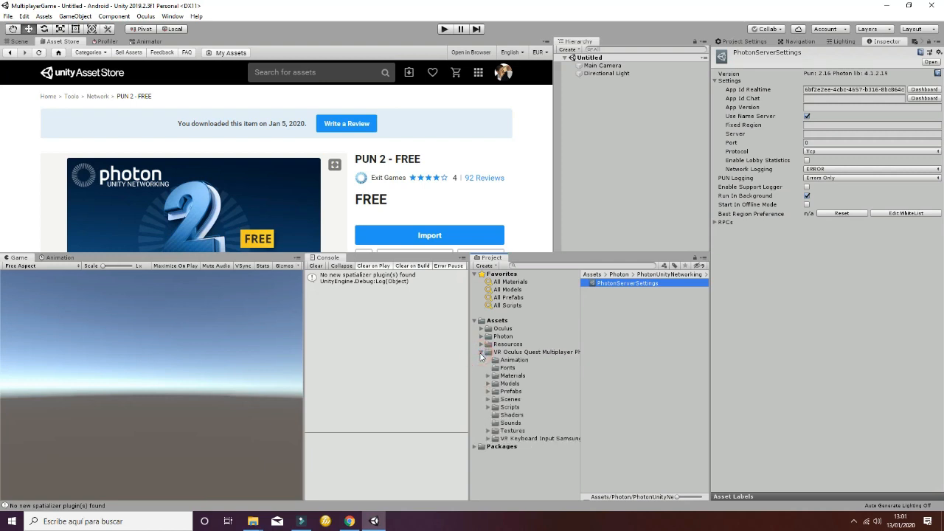
click(535, 352)
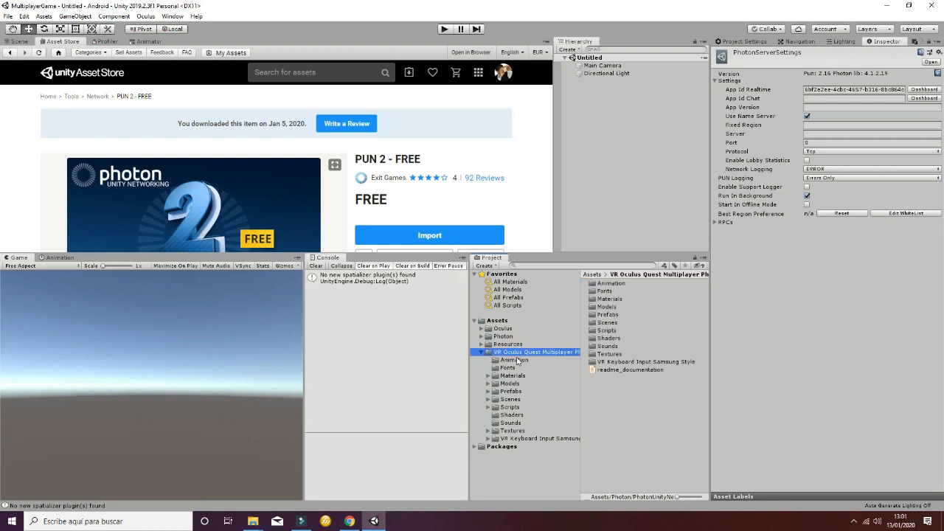
click(510, 399)
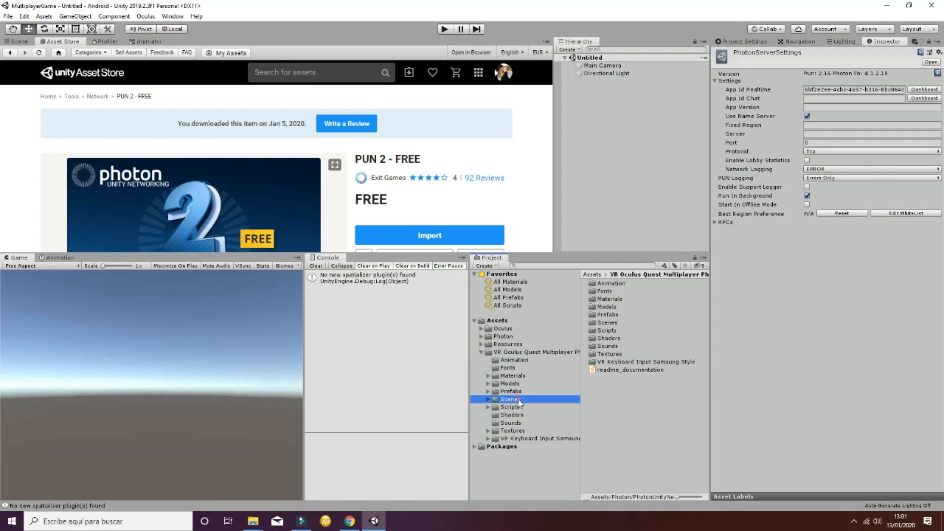
click(510, 399)
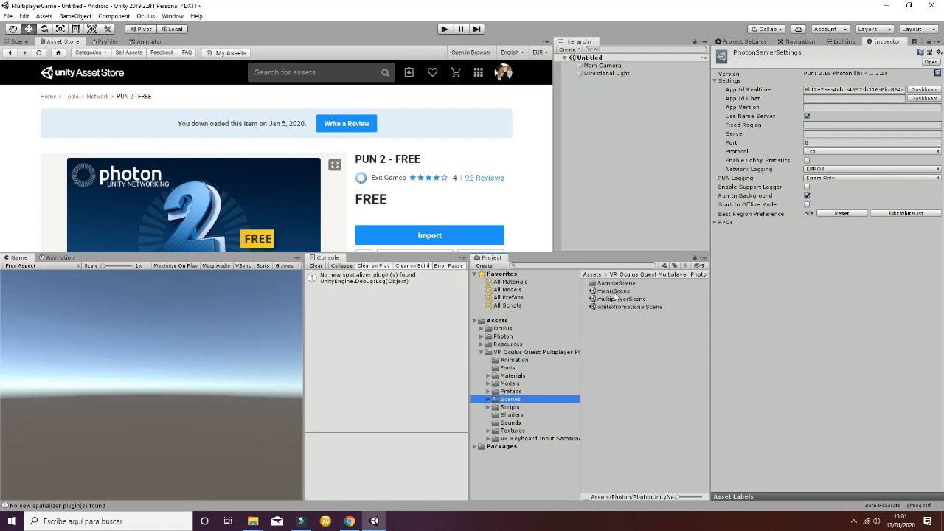
mouse_move(617, 310)
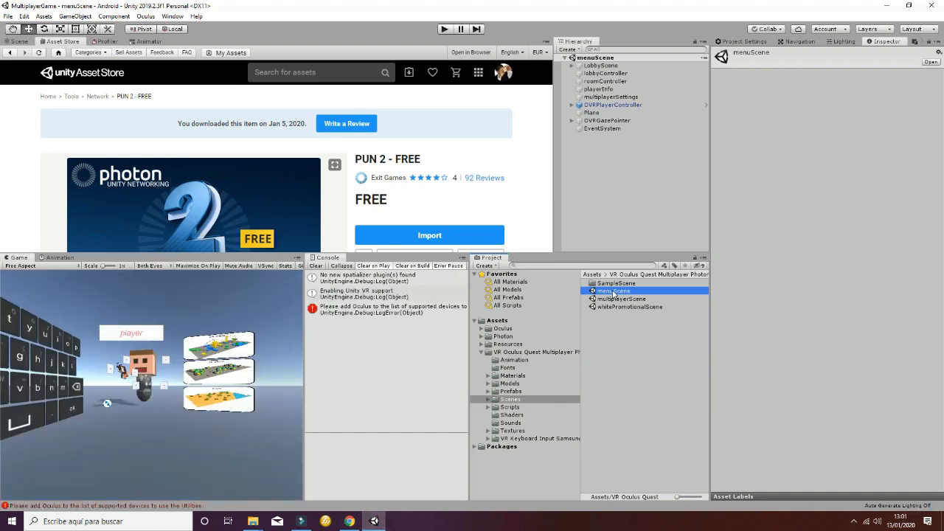
mouse_move(445, 310)
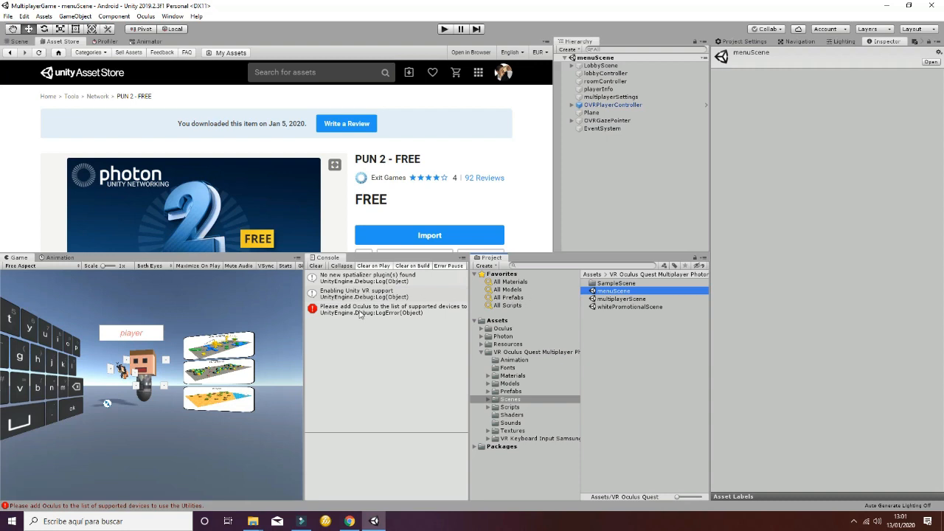
mouse_move(337, 316)
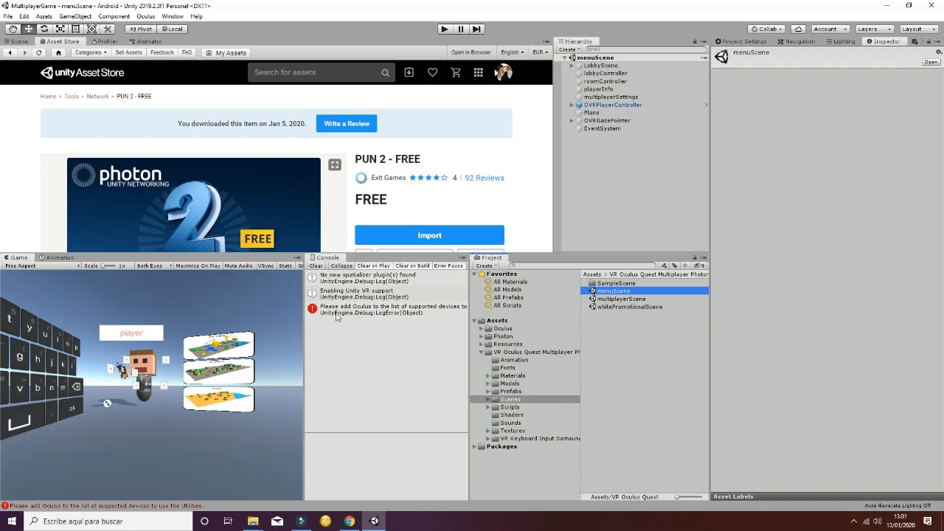
mouse_move(384, 317)
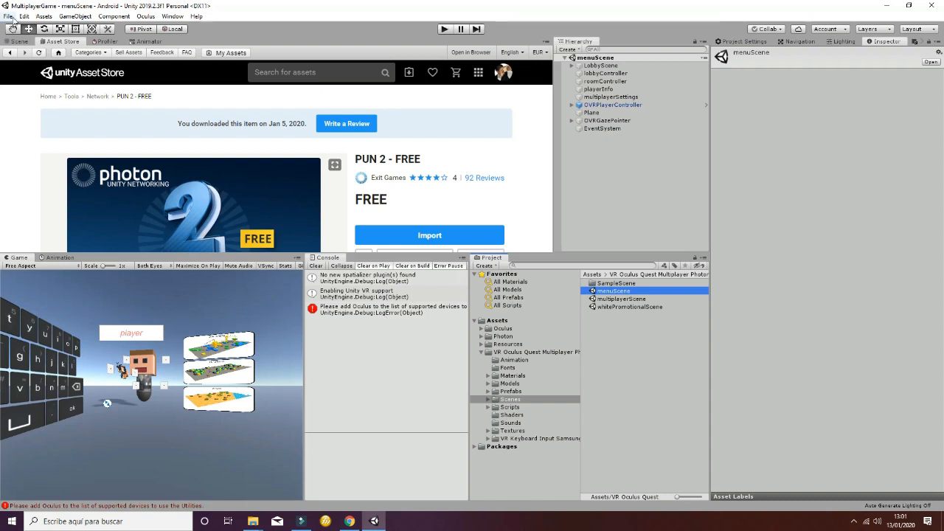
- In the Android player settings, remove Vulkan from Graphics APIs
click(8, 16)
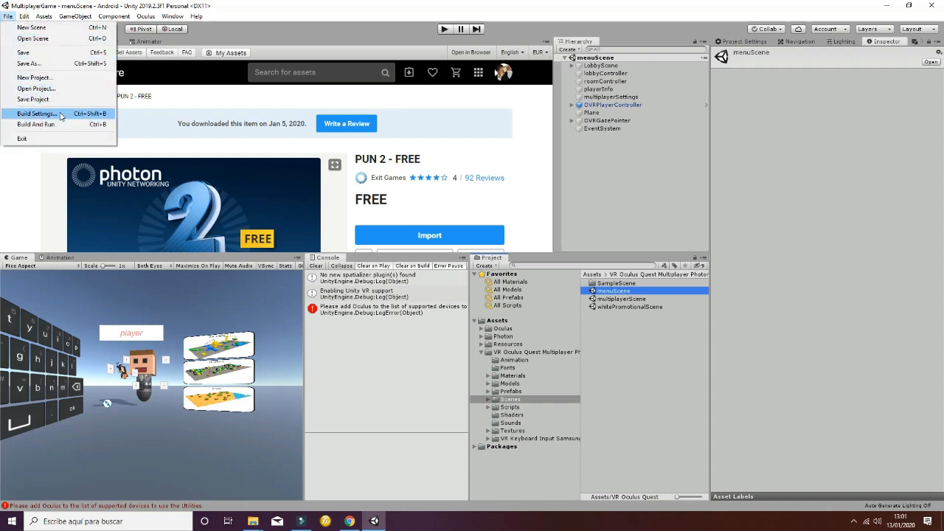
click(36, 113)
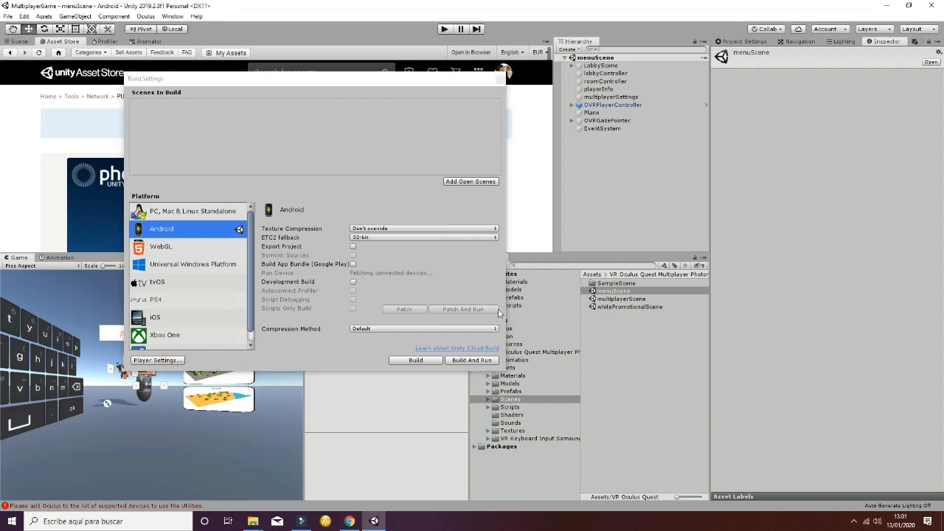
click(157, 360)
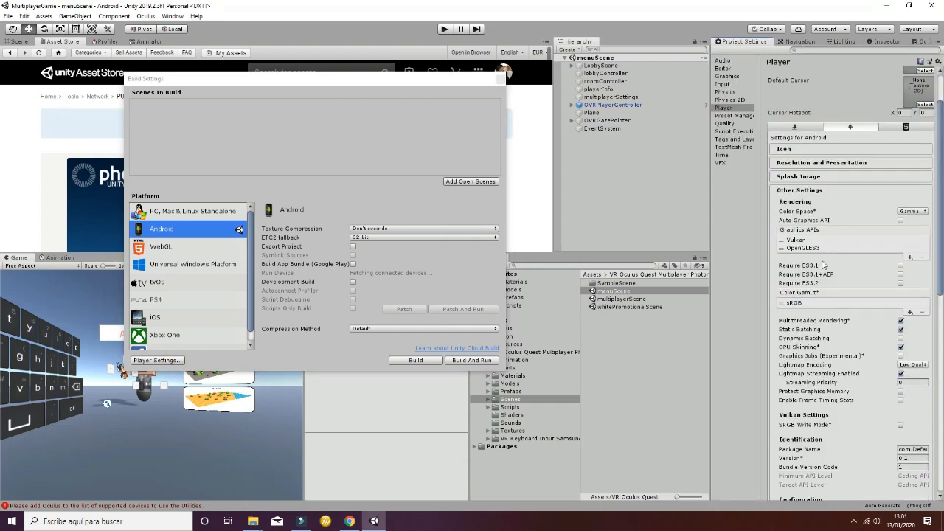
click(796, 239)
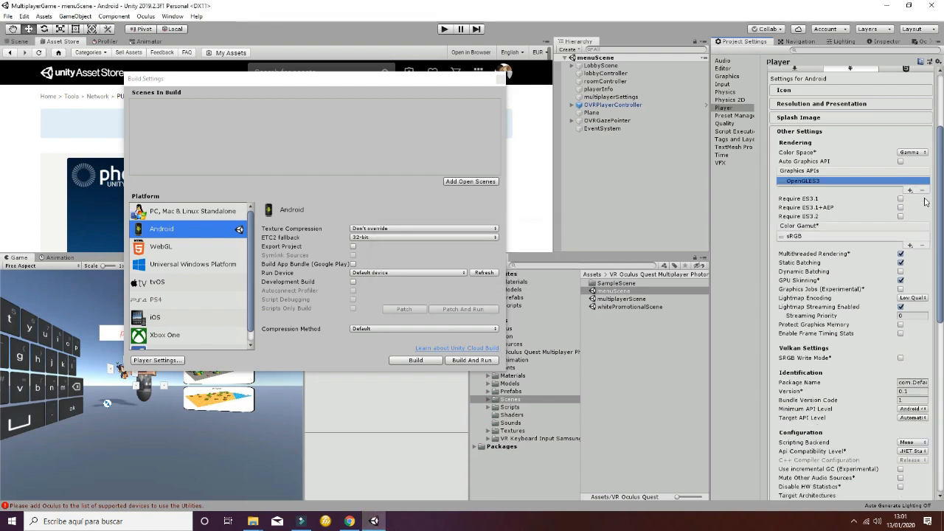
- Enable Virtual Reality Supported in XR Settings and add the Oculus SDK
scroll(down, 3)
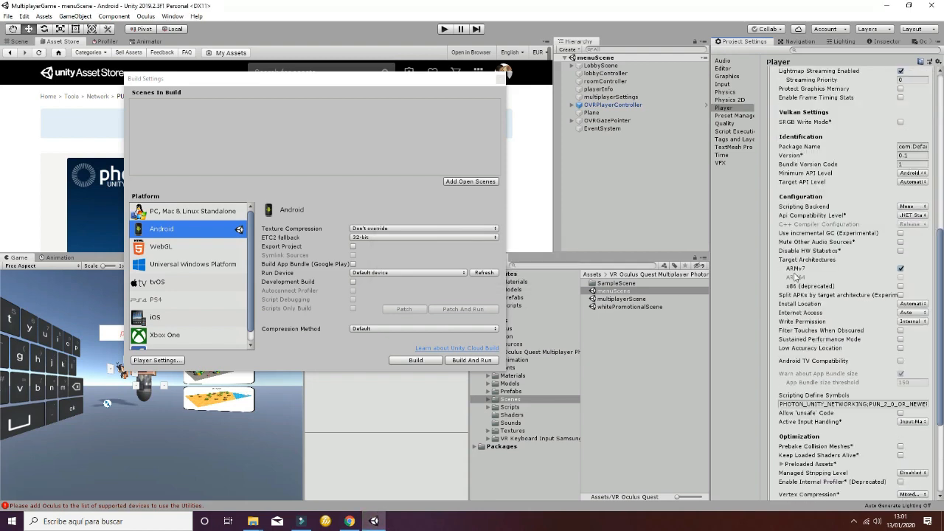
scroll(down, 3)
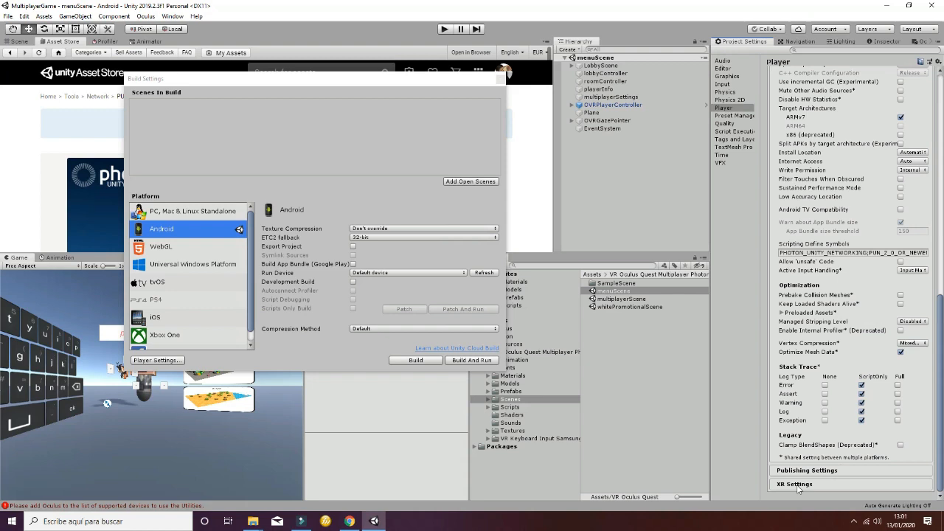
click(794, 484)
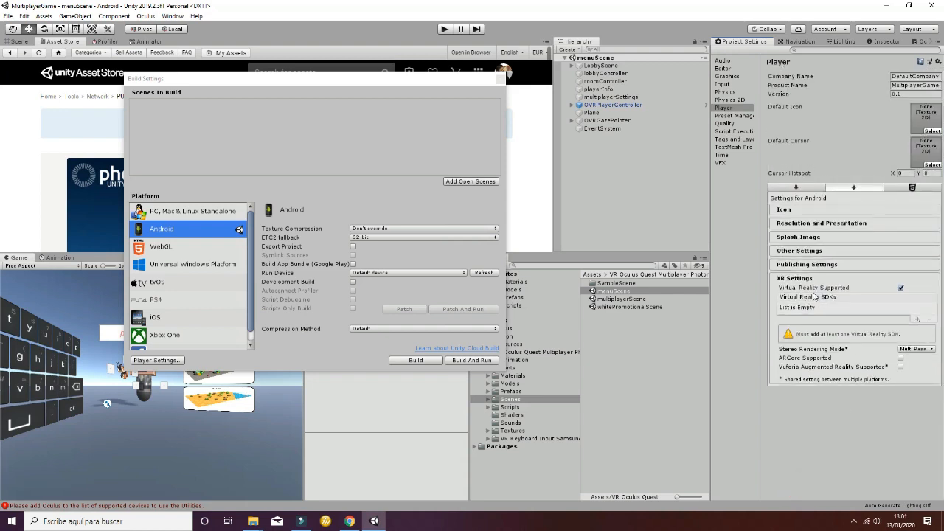
click(901, 287)
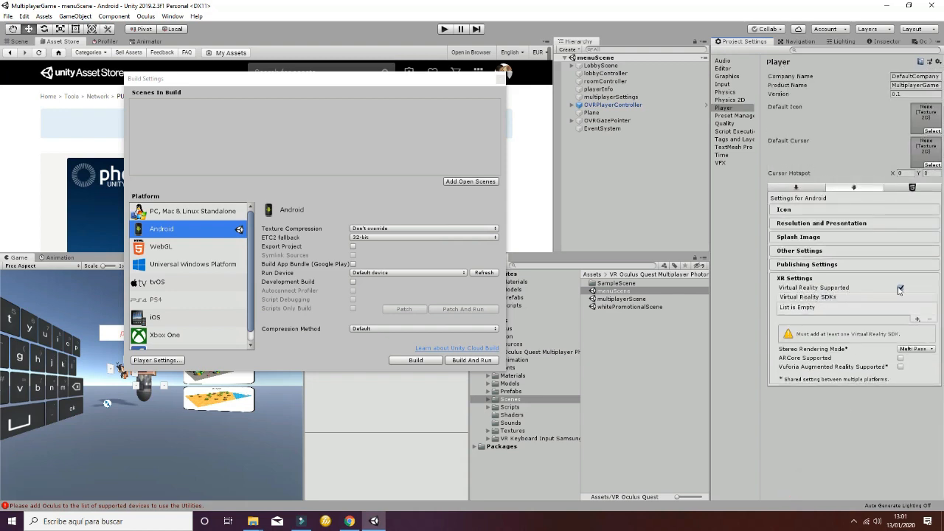
click(918, 318)
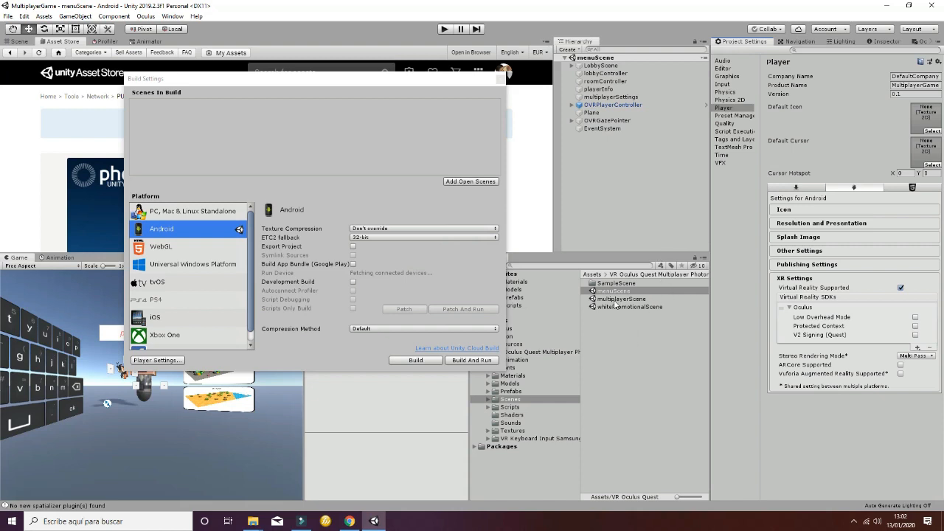
- Add menuScene and multiplayerScene to Scenes In Build
click(621, 299)
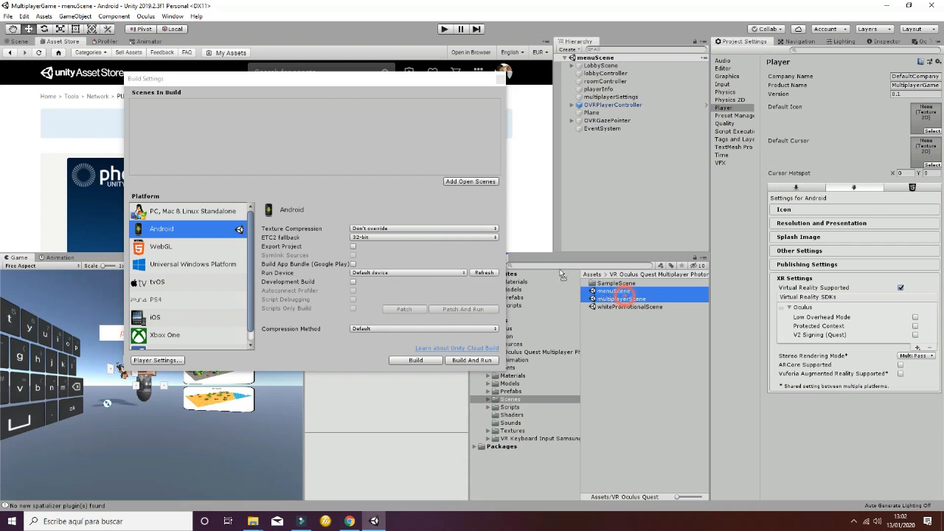
click(471, 181)
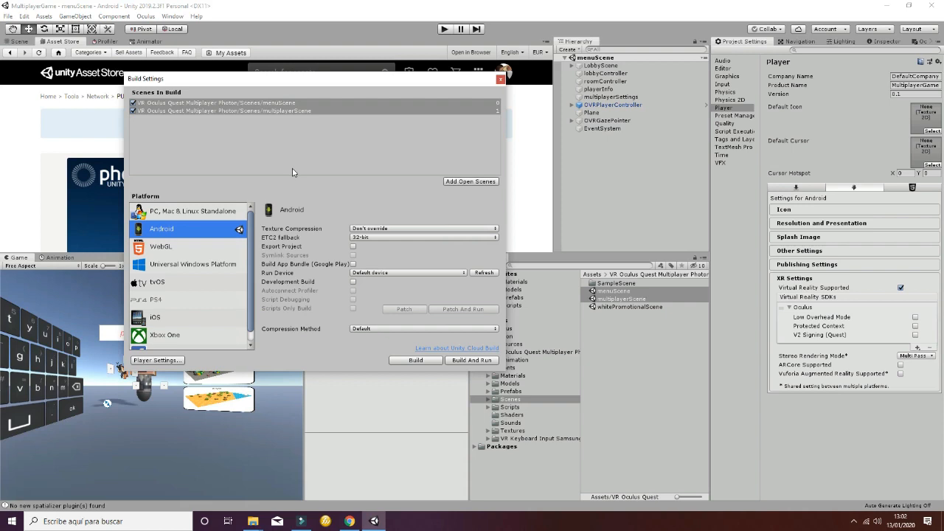
mouse_move(287, 145)
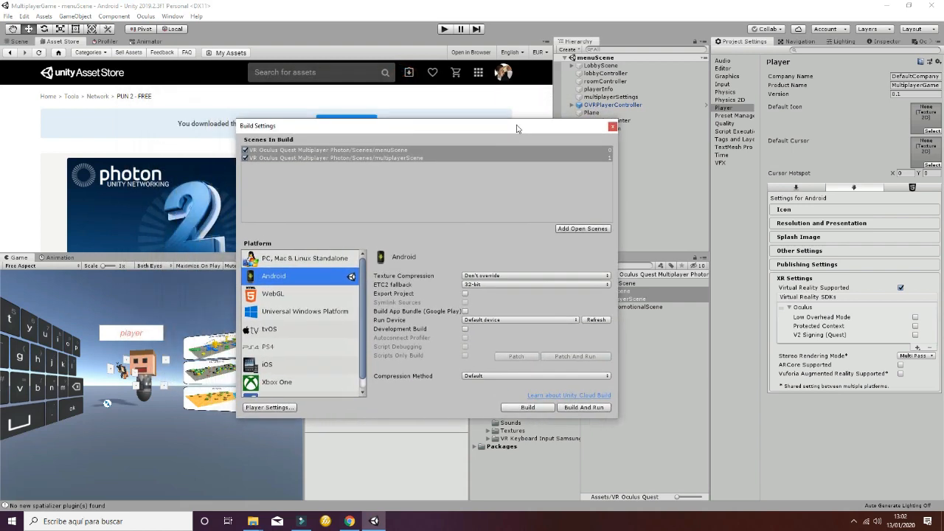
click(332, 149)
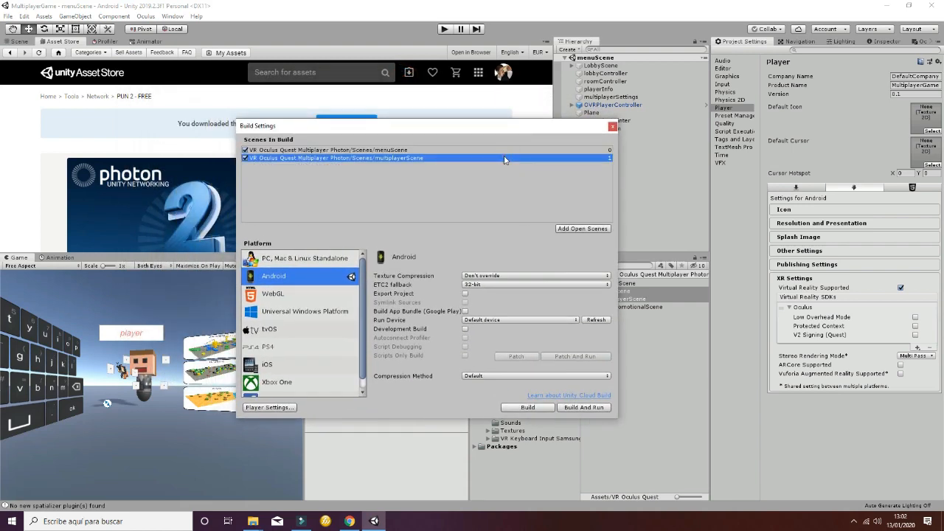
mouse_move(627, 180)
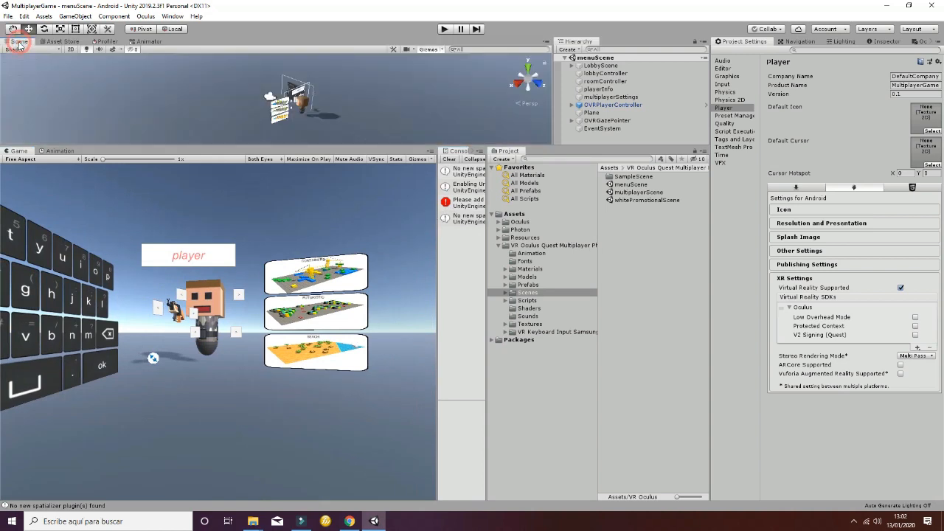
- Enter play mode to run menuScene and connect to Photon
click(445, 29)
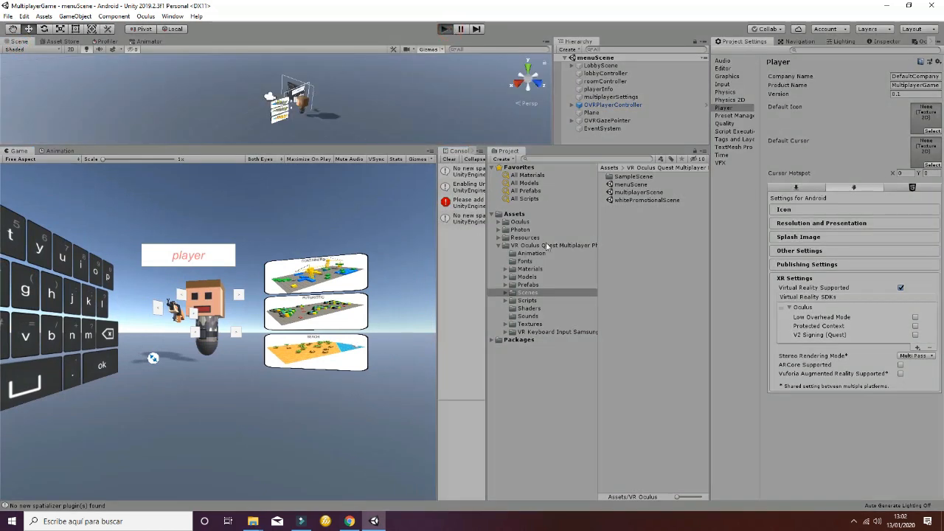
click(444, 29)
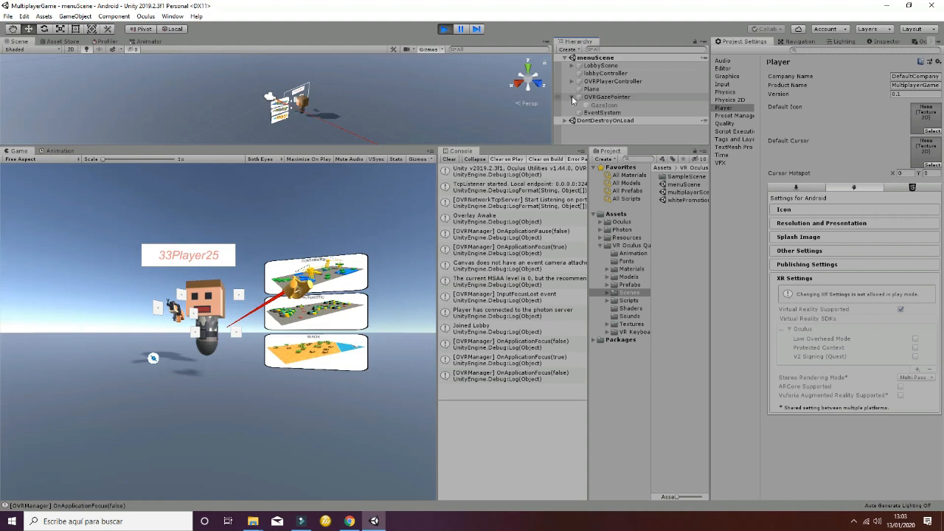
- Select the right distance grab hand under OVRPlayerController and inspect the Joined Lobby console log
click(572, 81)
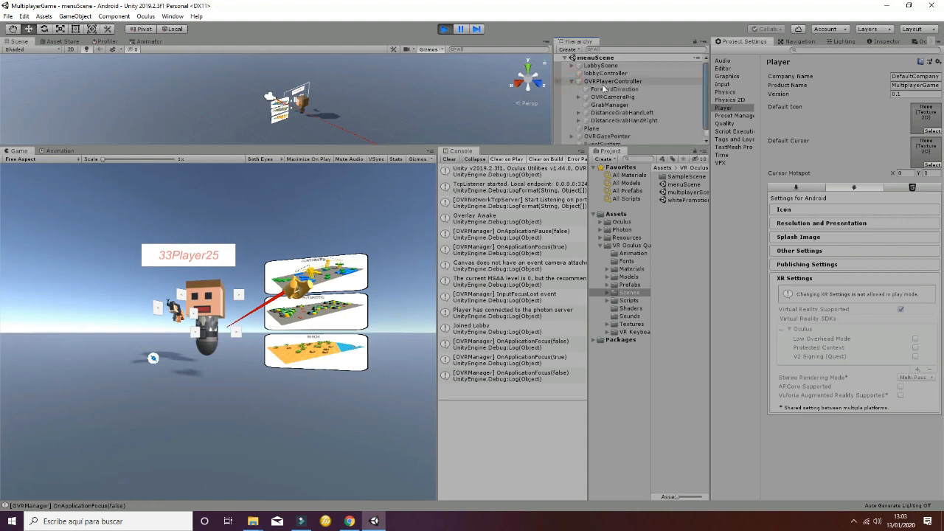
click(624, 121)
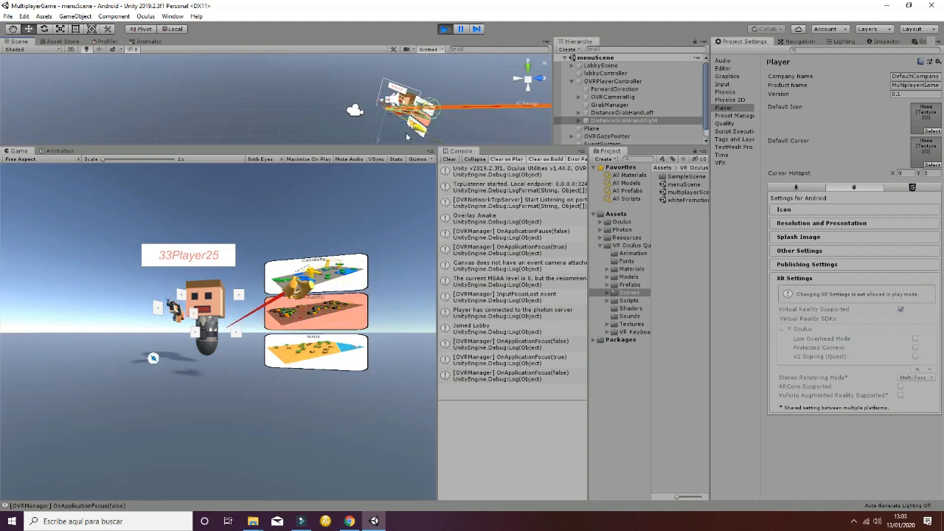
click(494, 327)
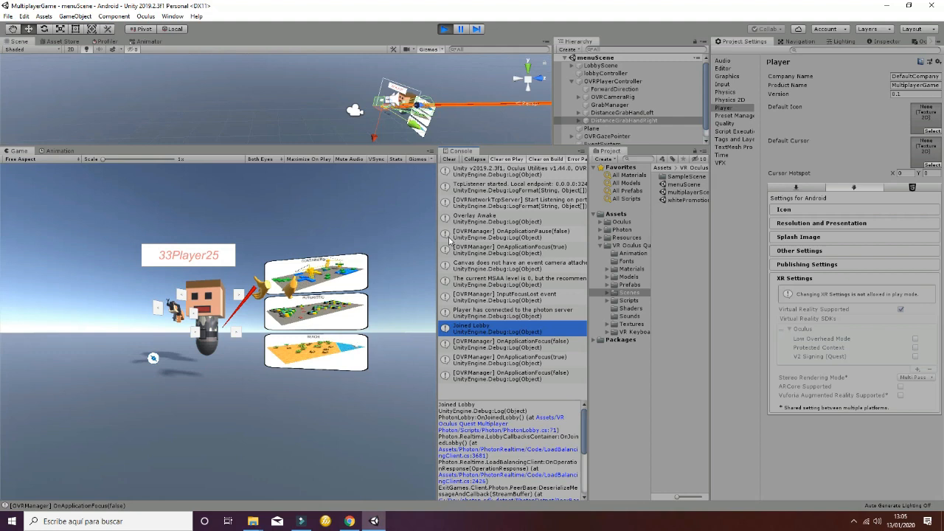
mouse_move(494, 323)
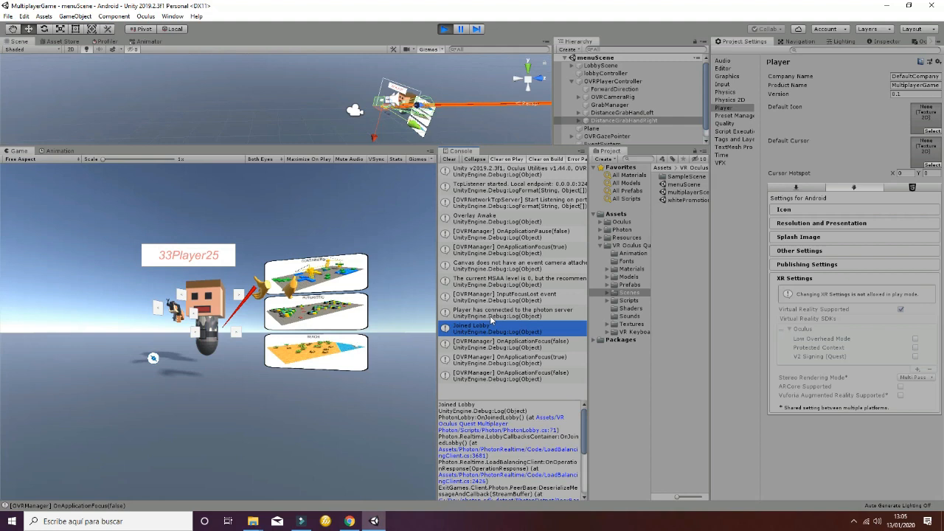
mouse_move(488, 325)
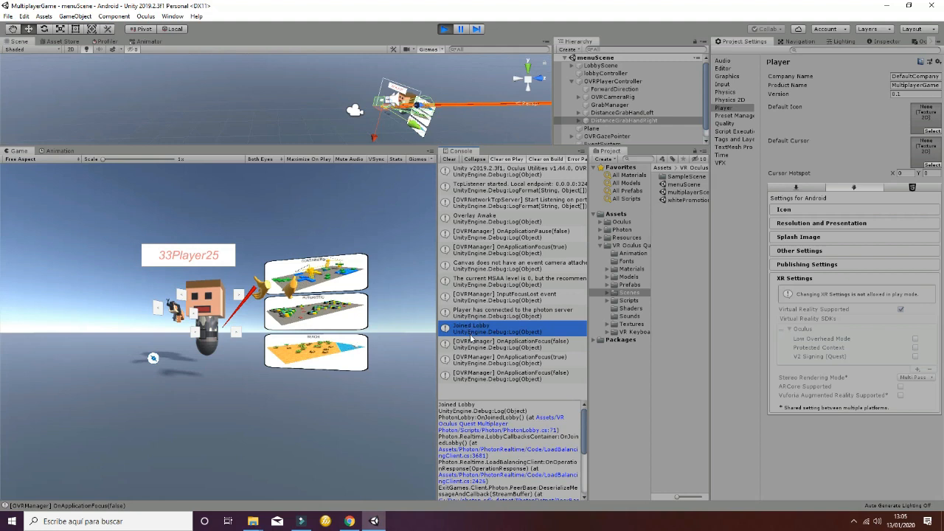
mouse_move(489, 336)
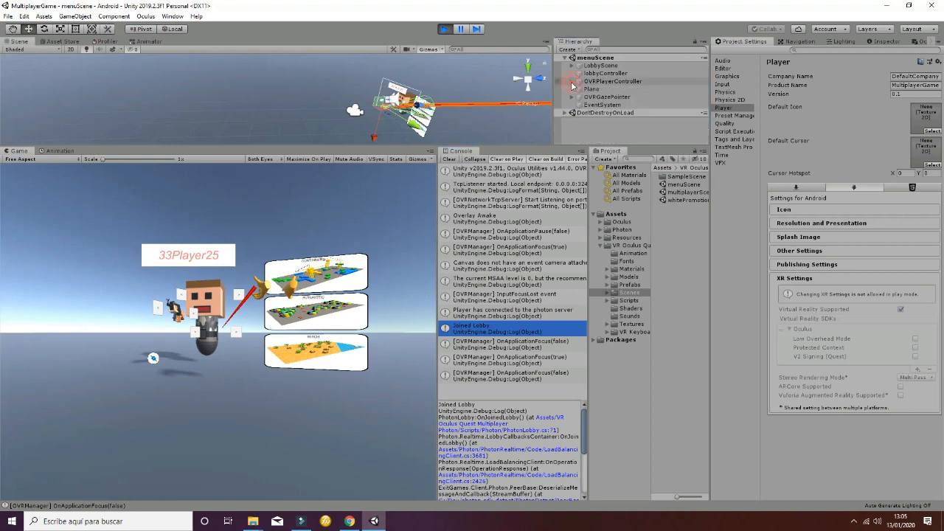
- Use lobbyController's Join Room Manually to join the 'containers' room
click(607, 73)
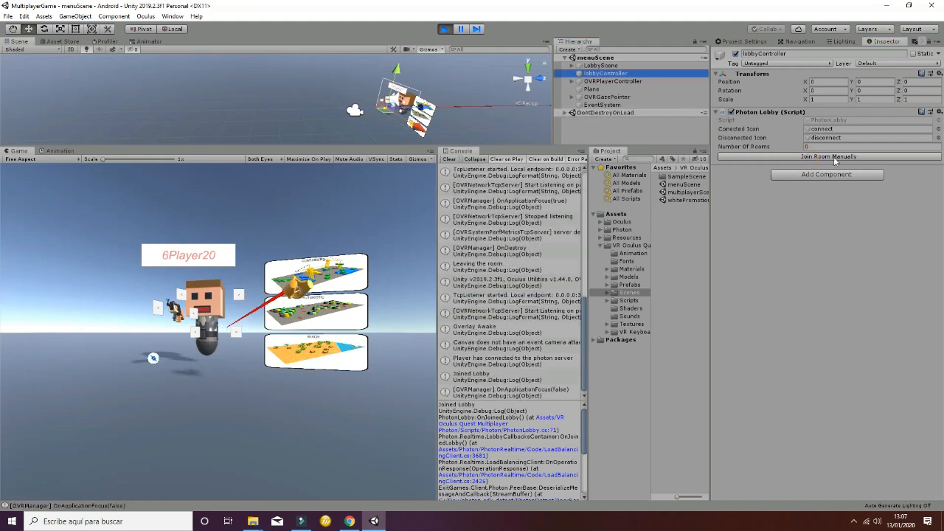
click(827, 156)
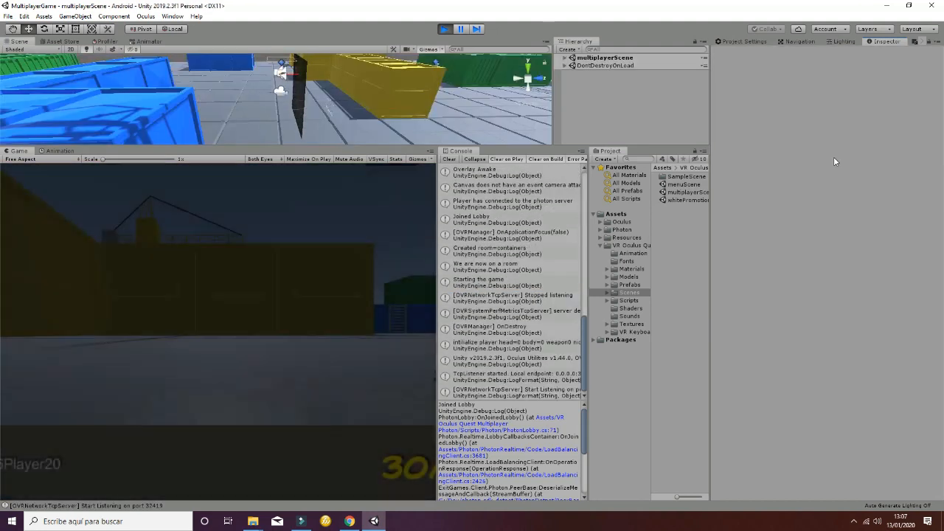